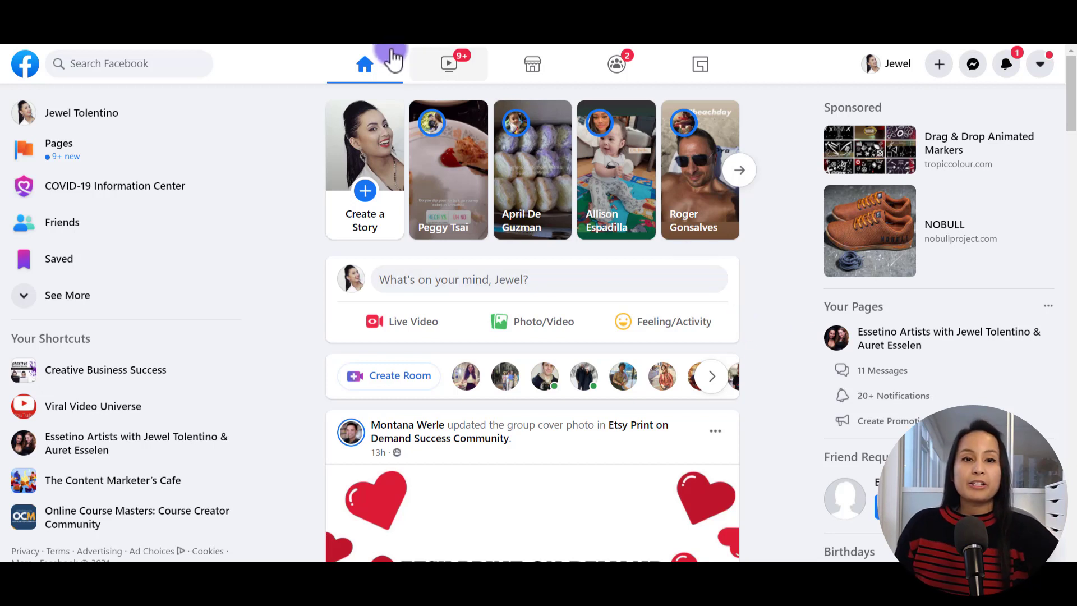
mouse_move(364, 64)
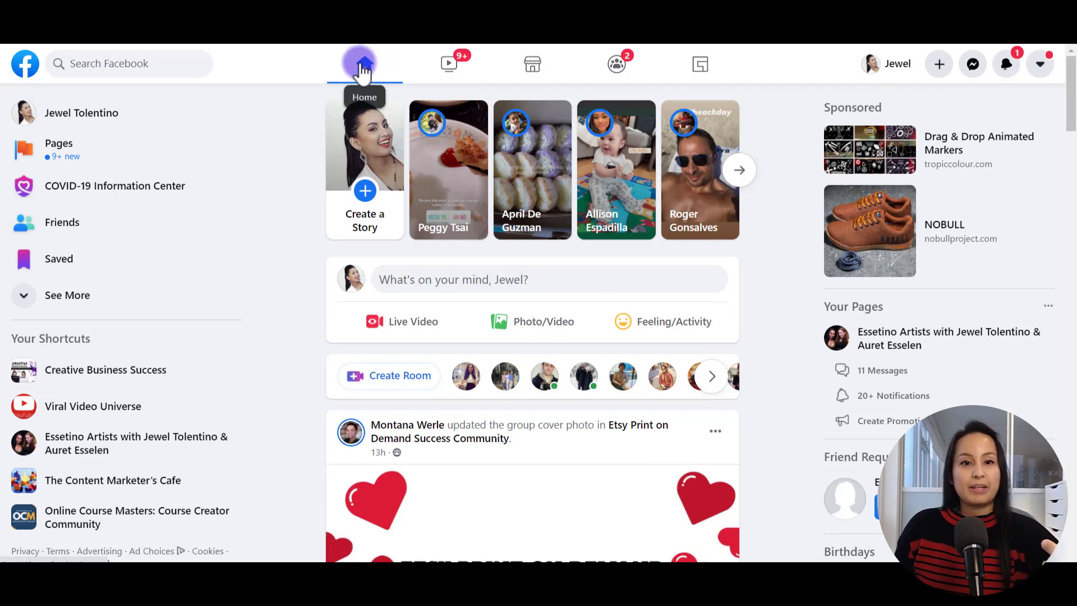
mouse_move(531, 63)
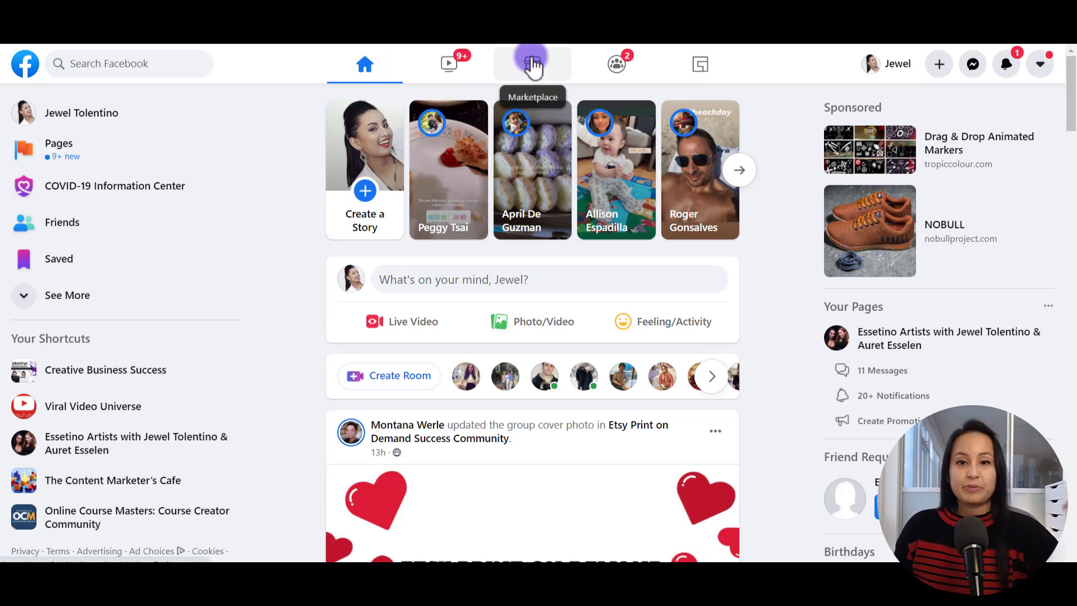
Open Marketplace from the Facebook top navigation bar, showing today's local picks
click(532, 63)
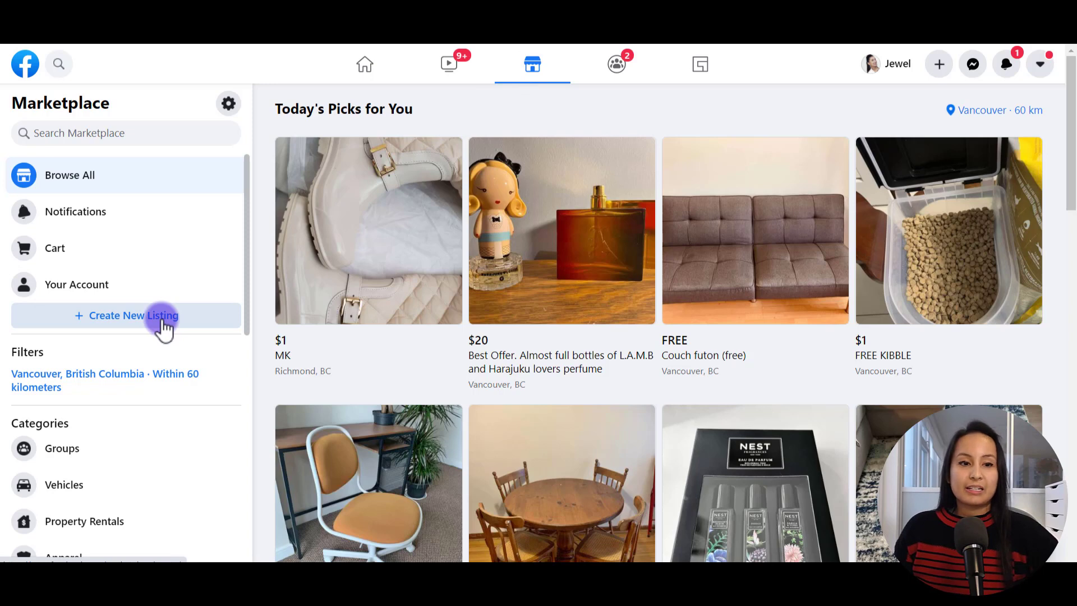
Start a new Item for Sale listing from the Marketplace sidebar
click(134, 315)
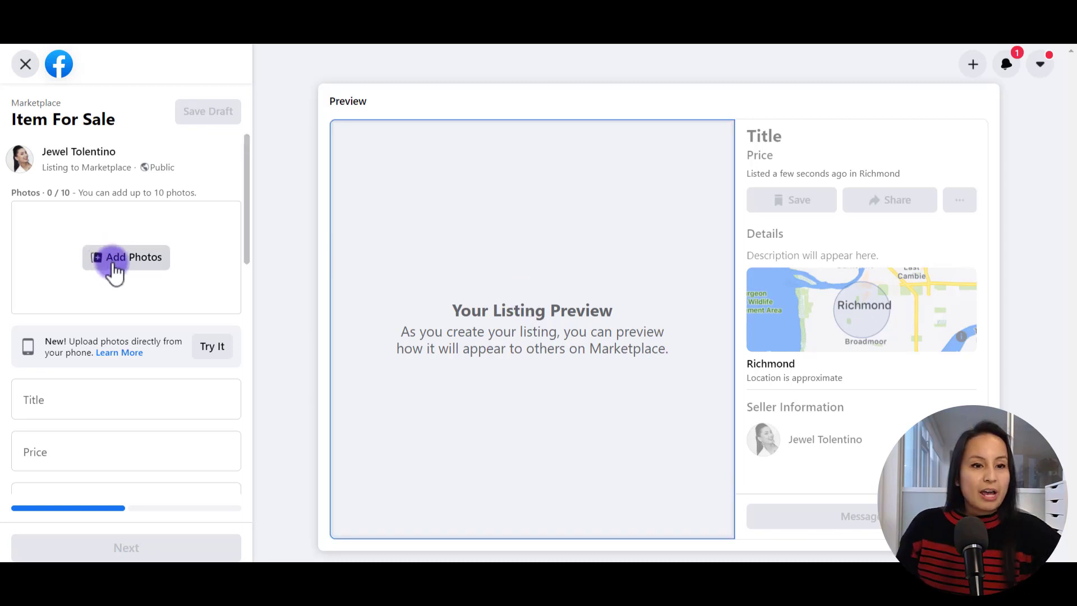
Add the eight Samsung_Galaxy_A8 photos to the listing from the file dialog
click(126, 257)
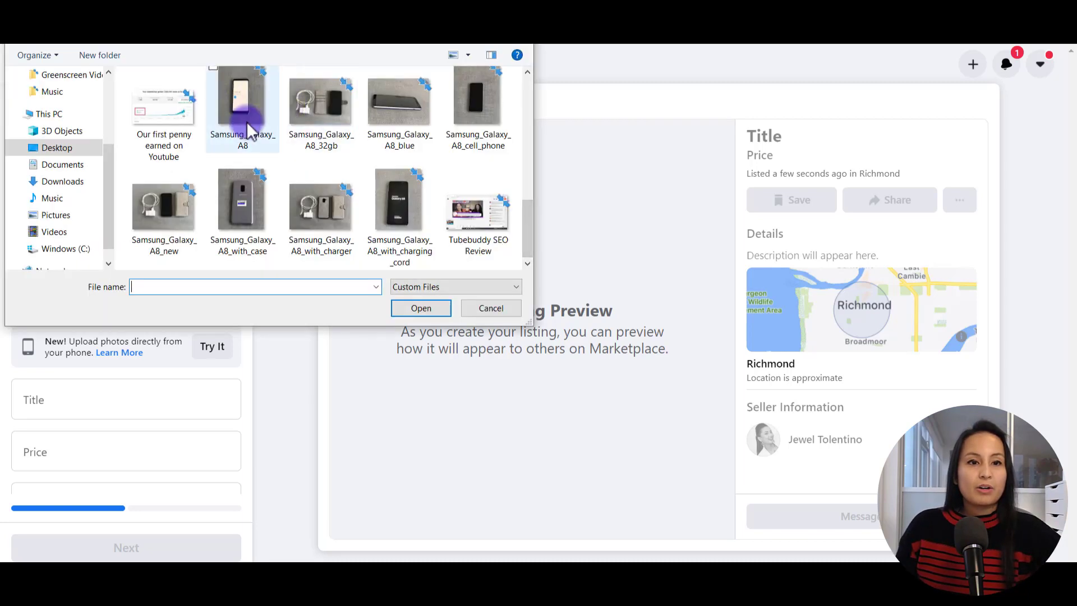
click(321, 103)
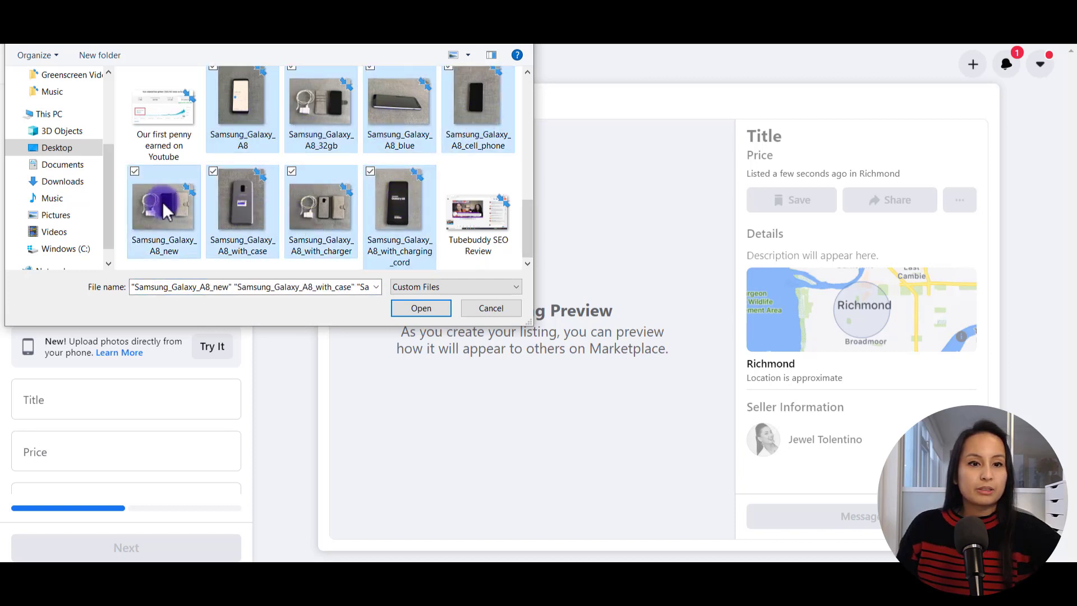
mouse_move(398, 110)
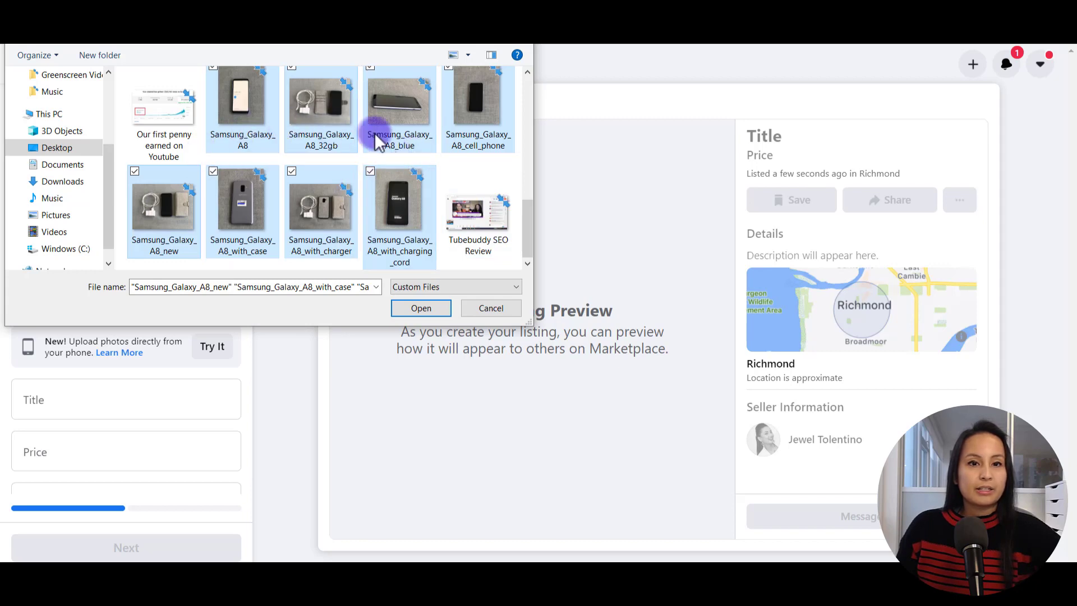
click(420, 308)
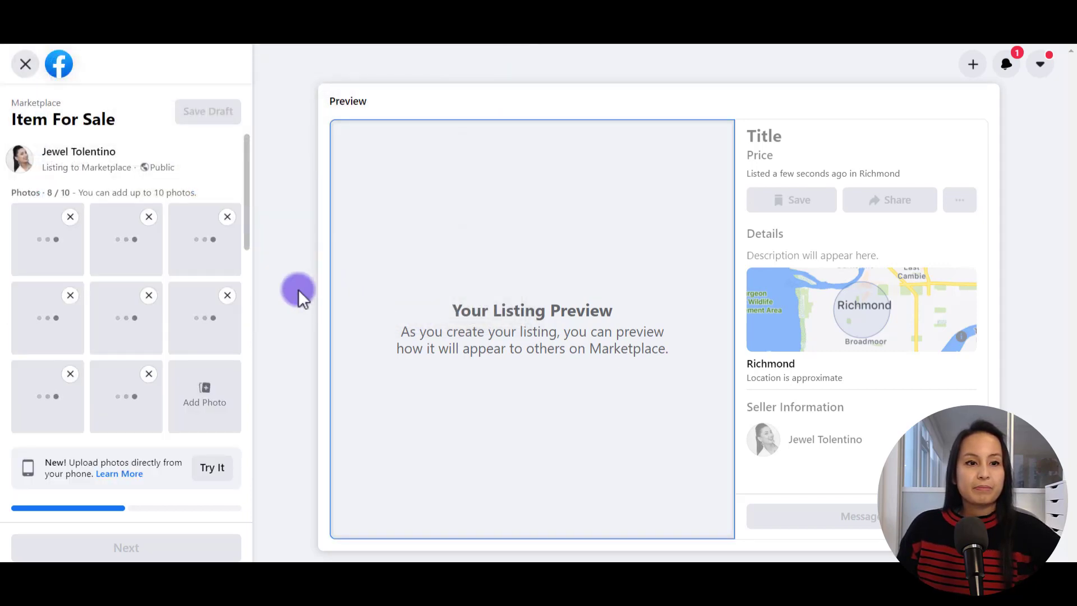
mouse_move(299, 287)
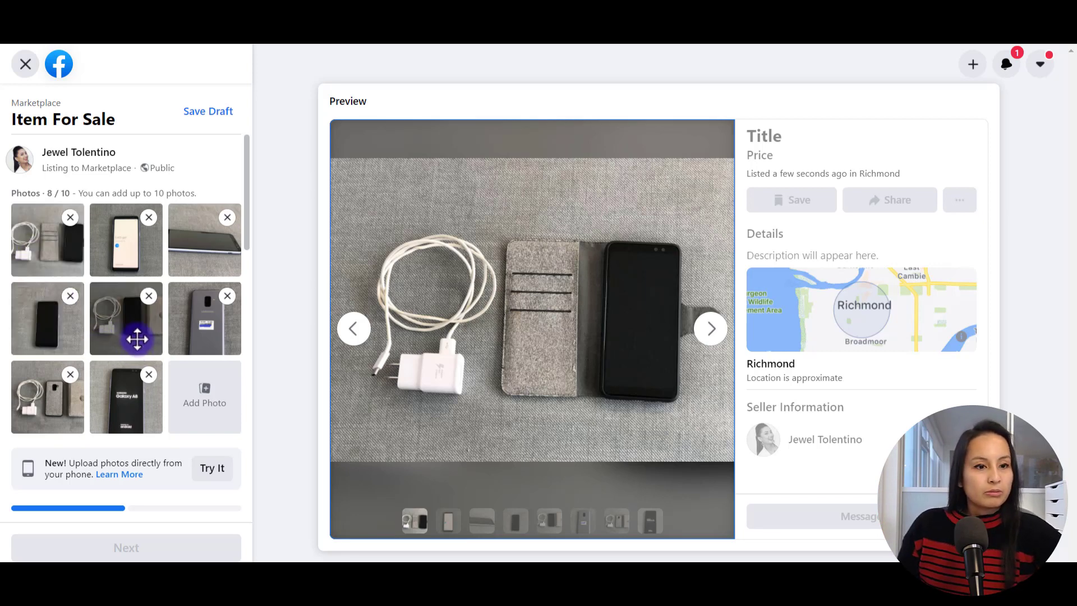
Reorder the photo thumbnails by dragging a phone photo to a new position
drag(125, 318, 47, 239)
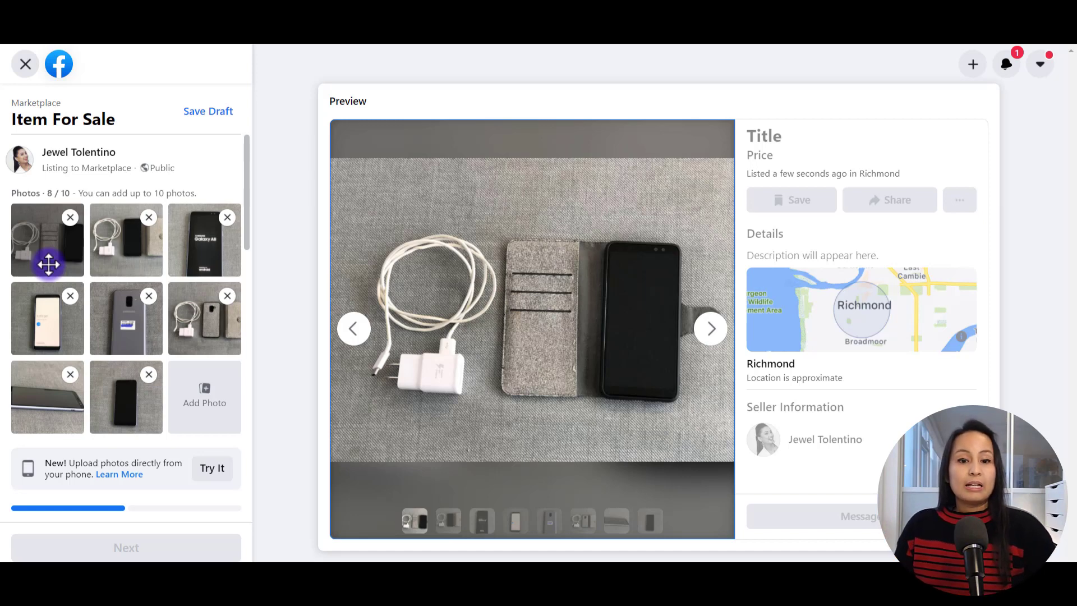
Step through the preview photos up to the eighth to confirm the new order
click(710, 328)
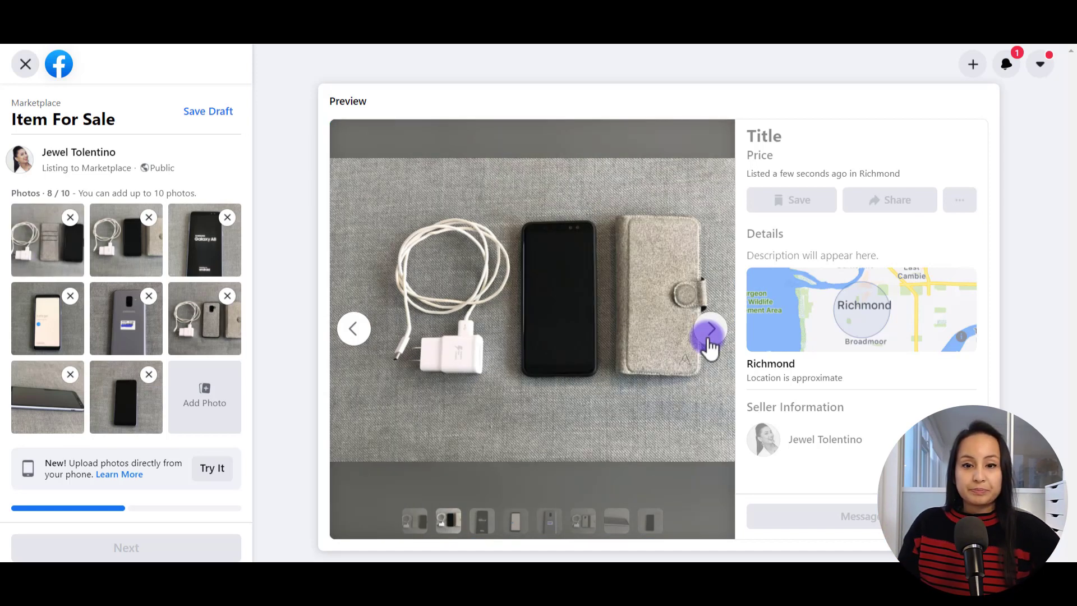
click(711, 328)
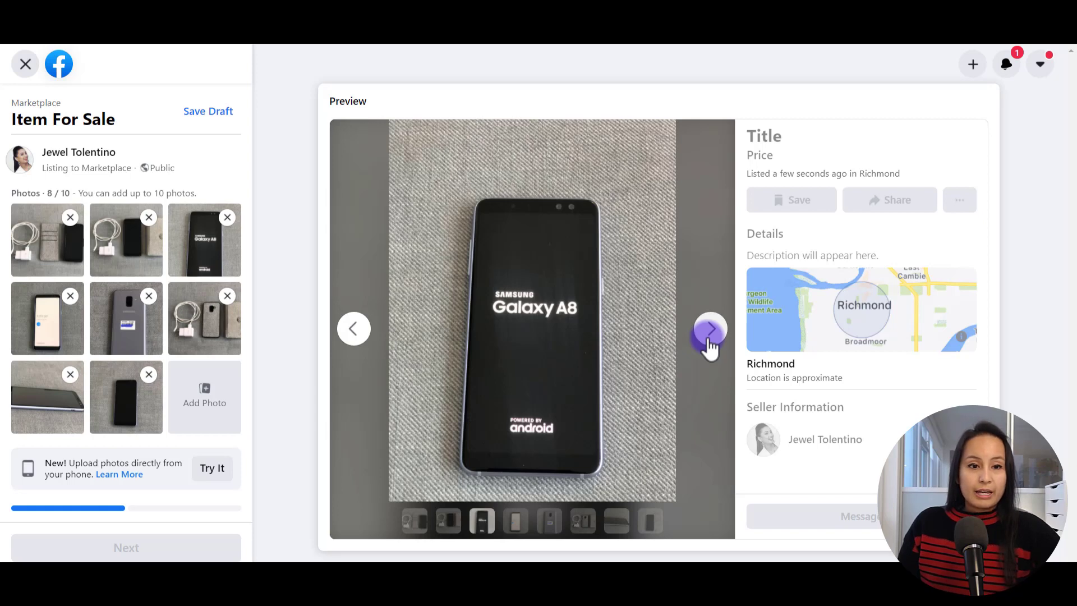
click(710, 327)
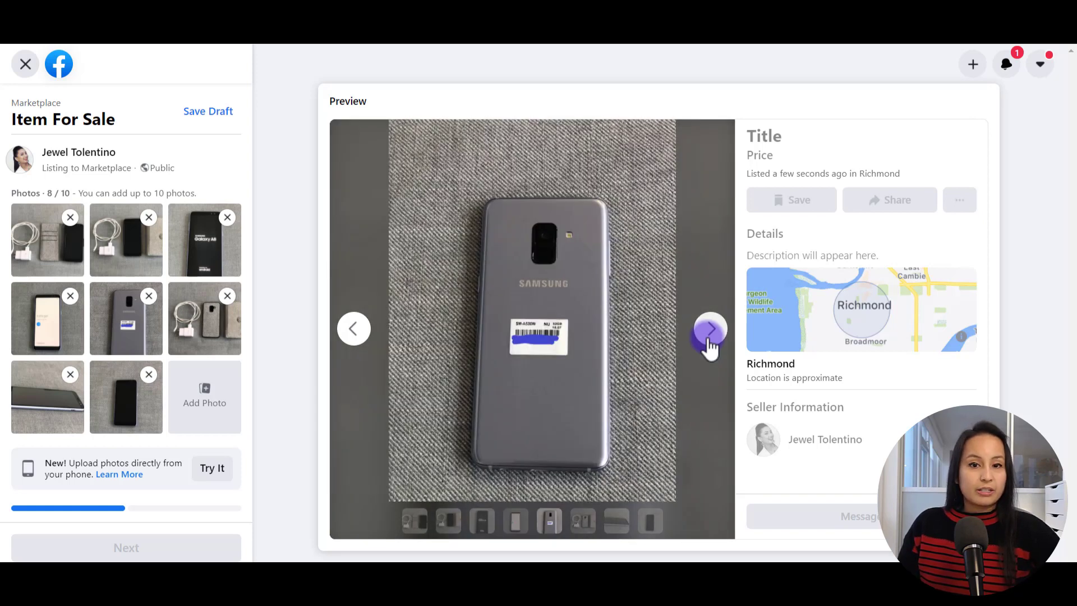
click(710, 328)
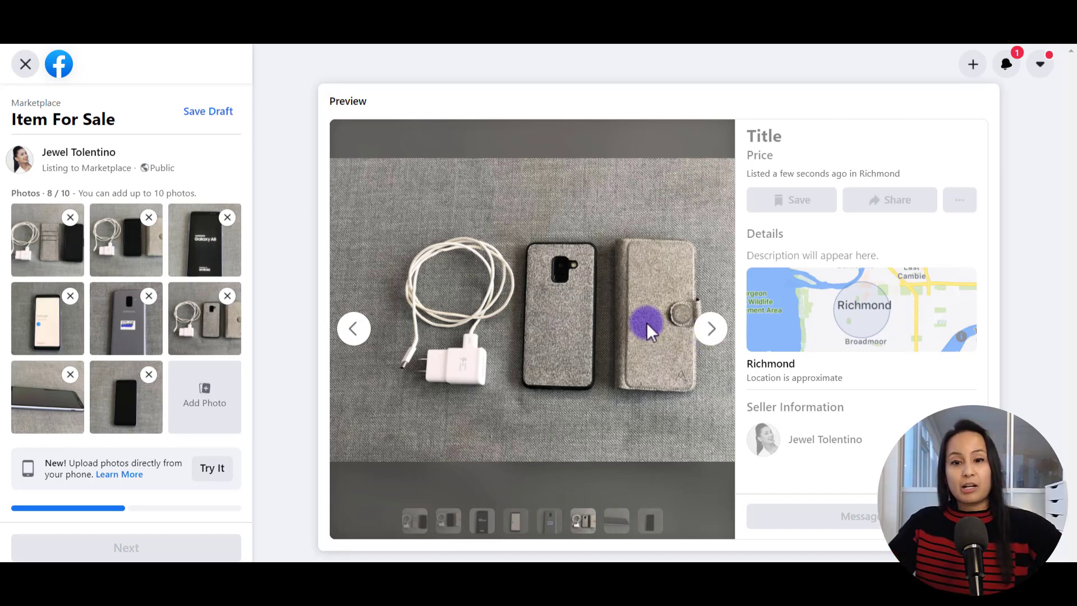
click(711, 328)
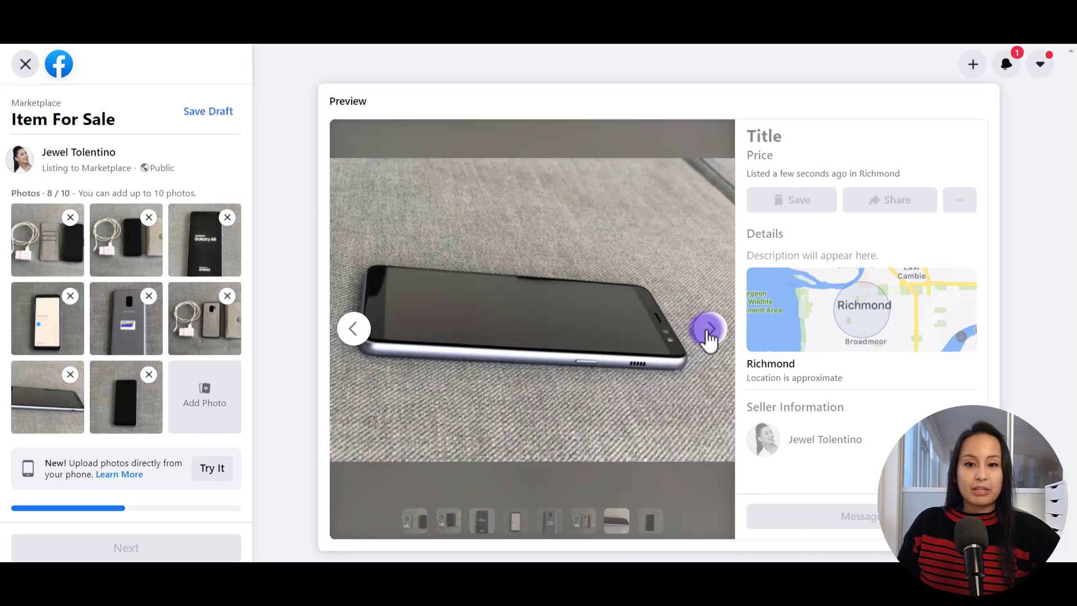
click(708, 328)
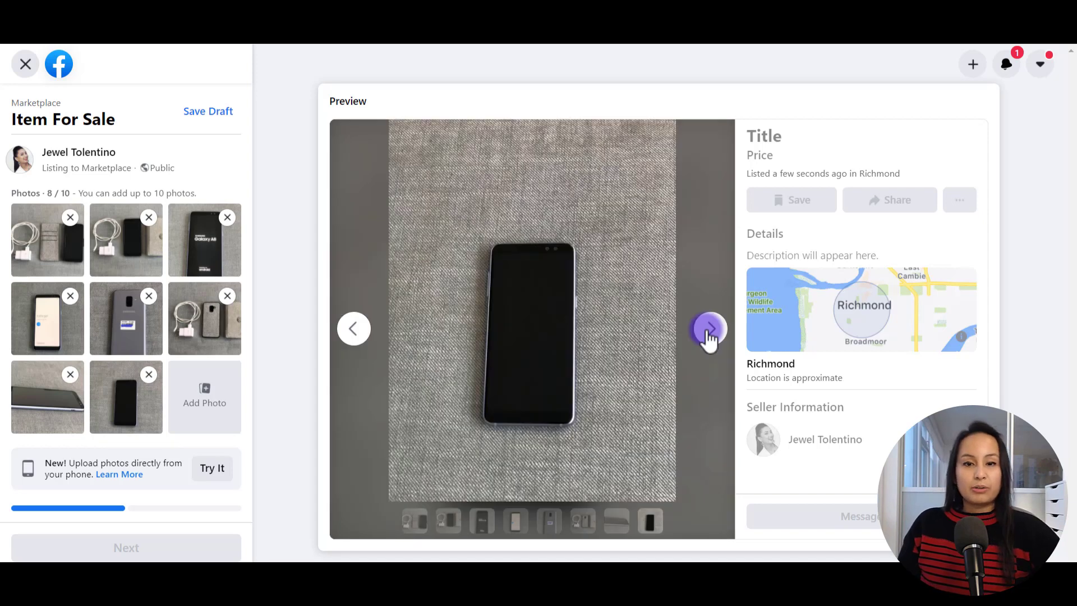
mouse_move(354, 328)
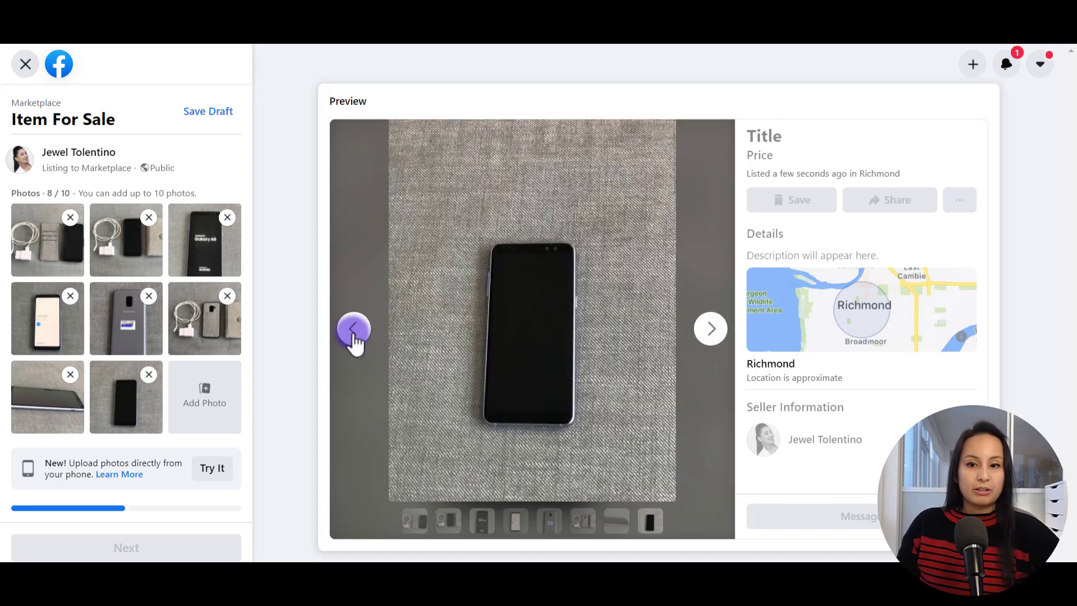
Enter the title 'Samsung Galaxy A8 Cell Phone - EXCELLENT CONDITION!'
click(354, 328)
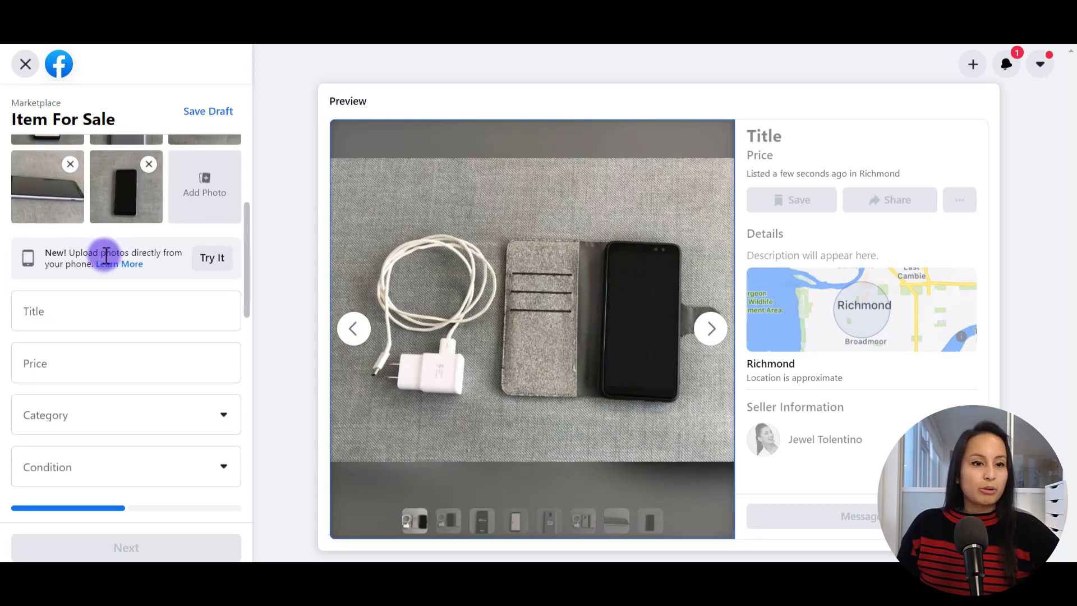
click(126, 310)
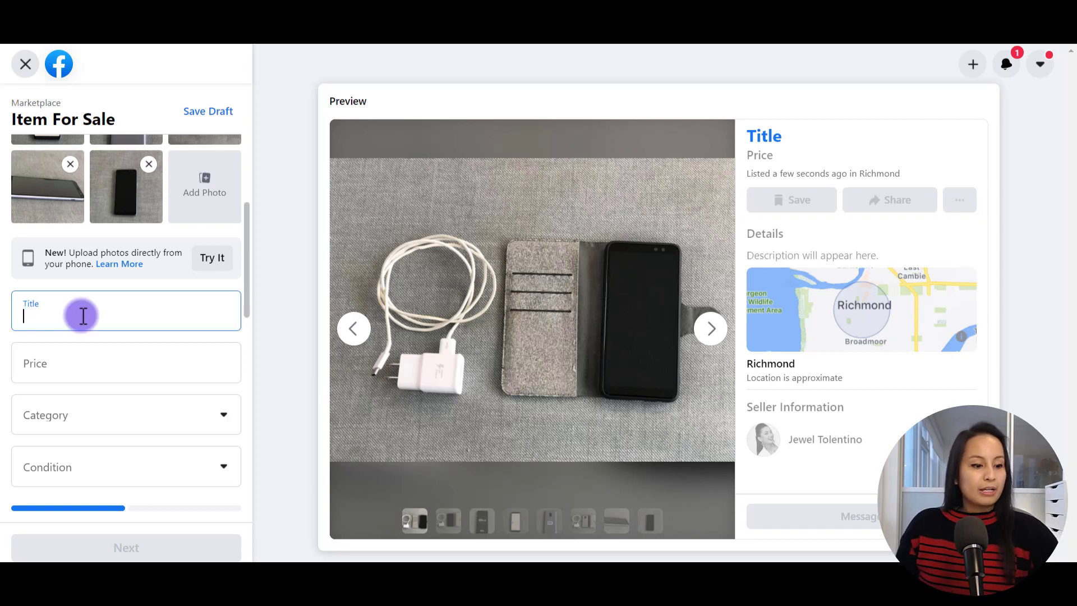
text(S)
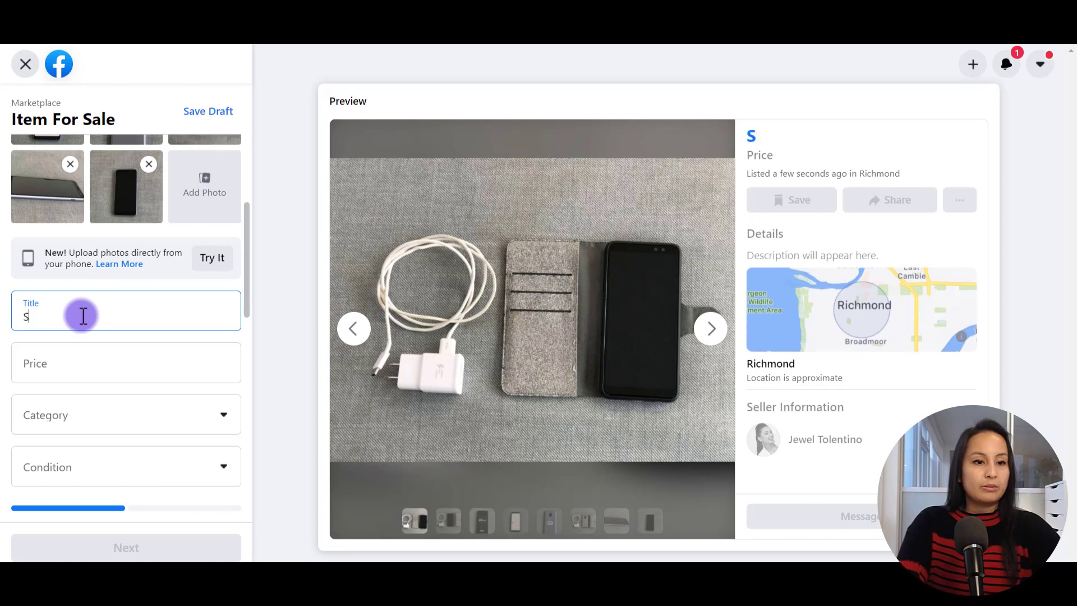
text(amsung)
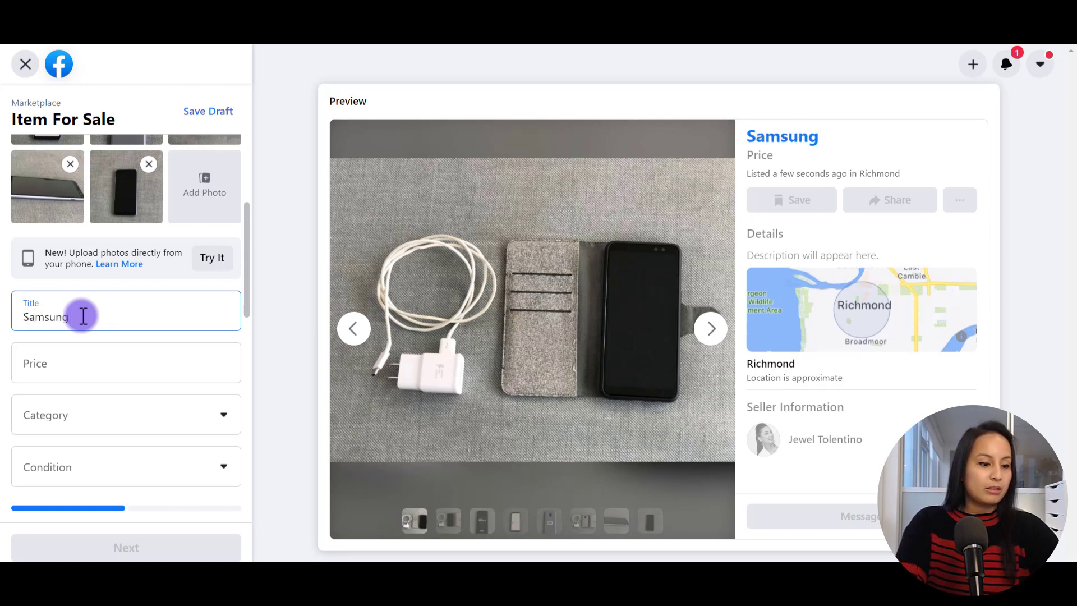
text(Gal)
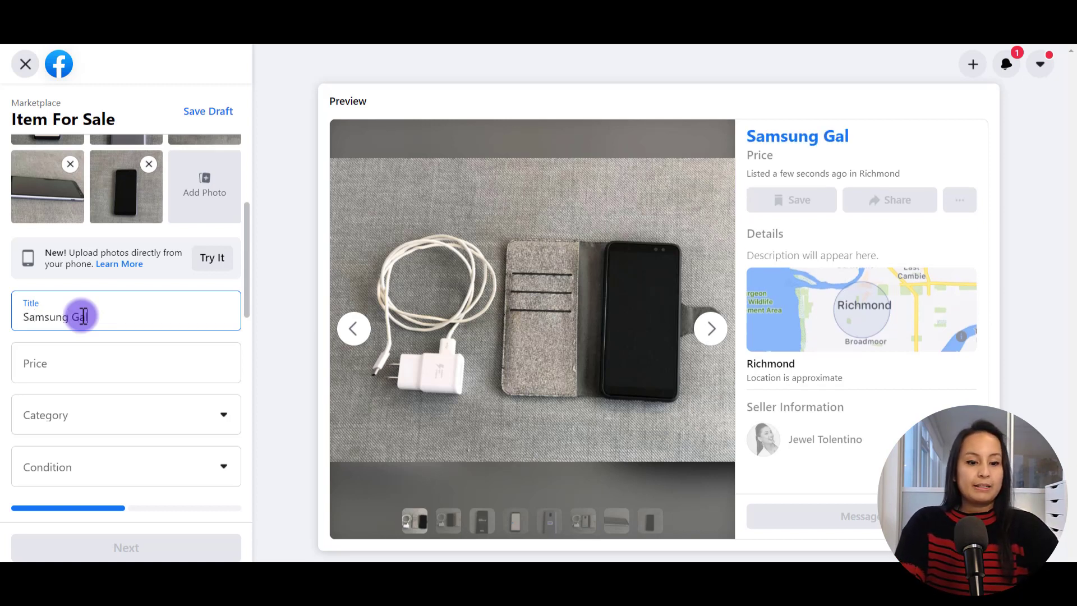
text(axy A8)
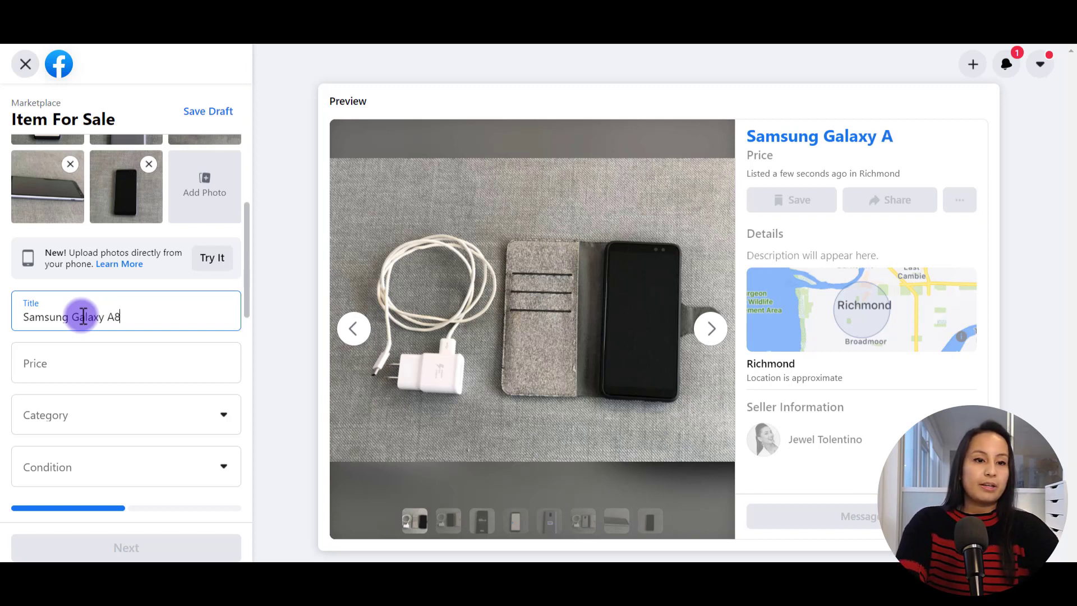
text(Cell)
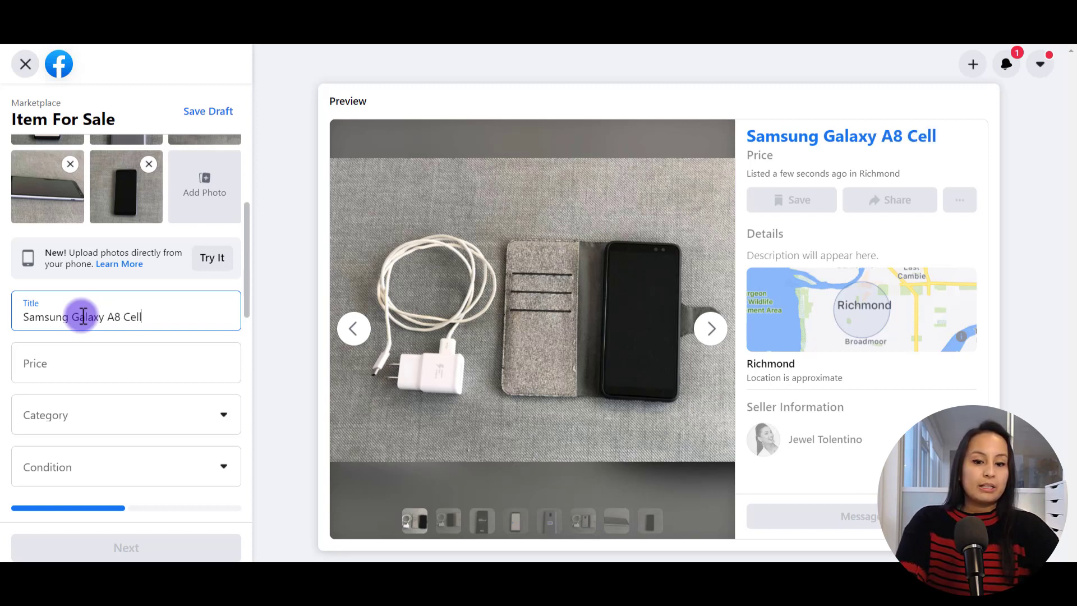
text(Phone -)
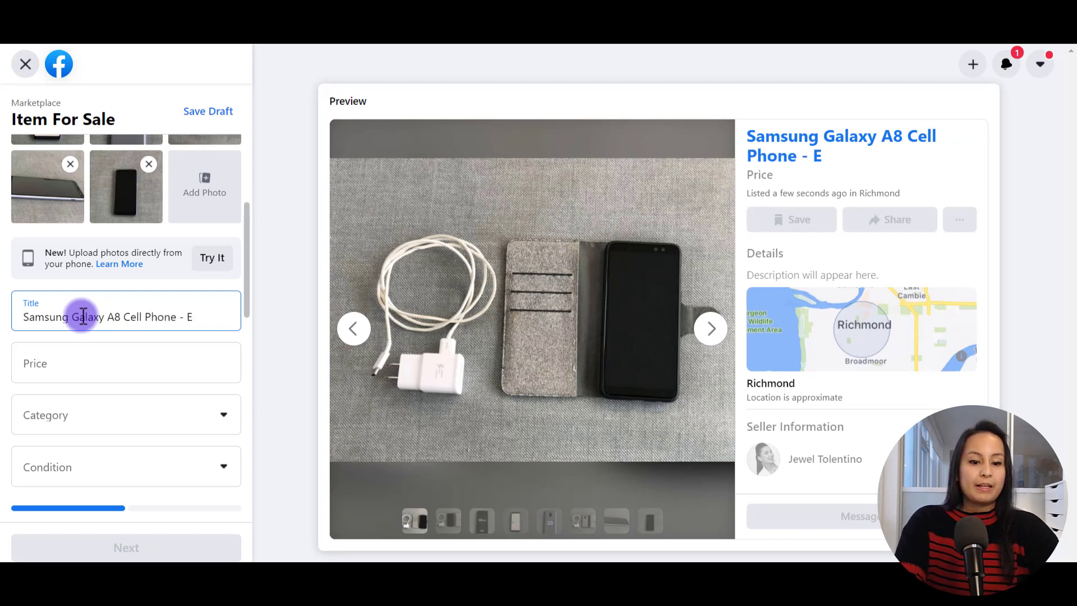
text(EXCELLENT COND)
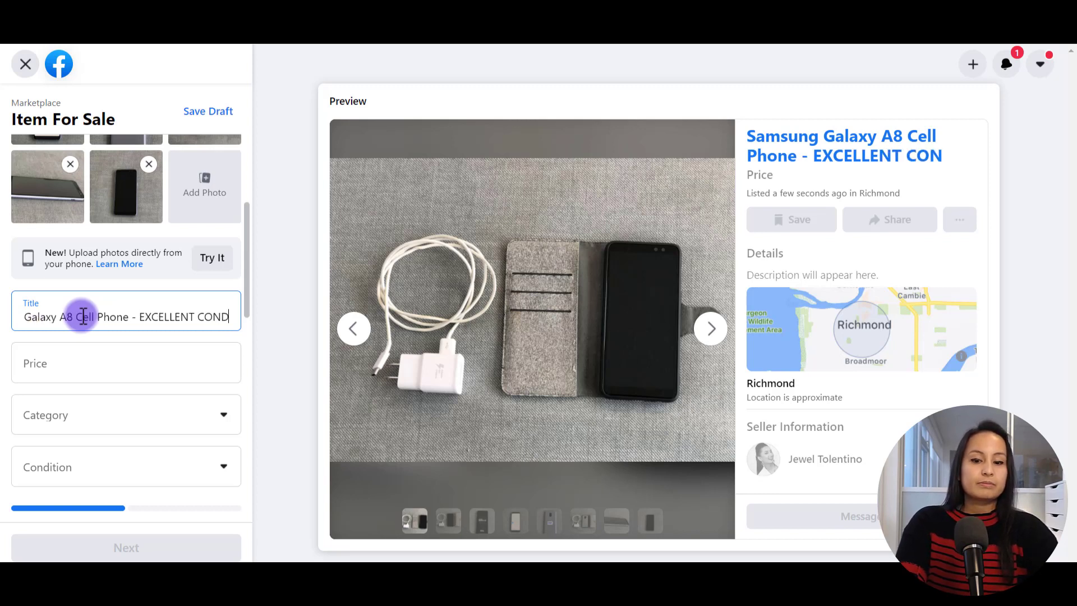
text(ITION!)
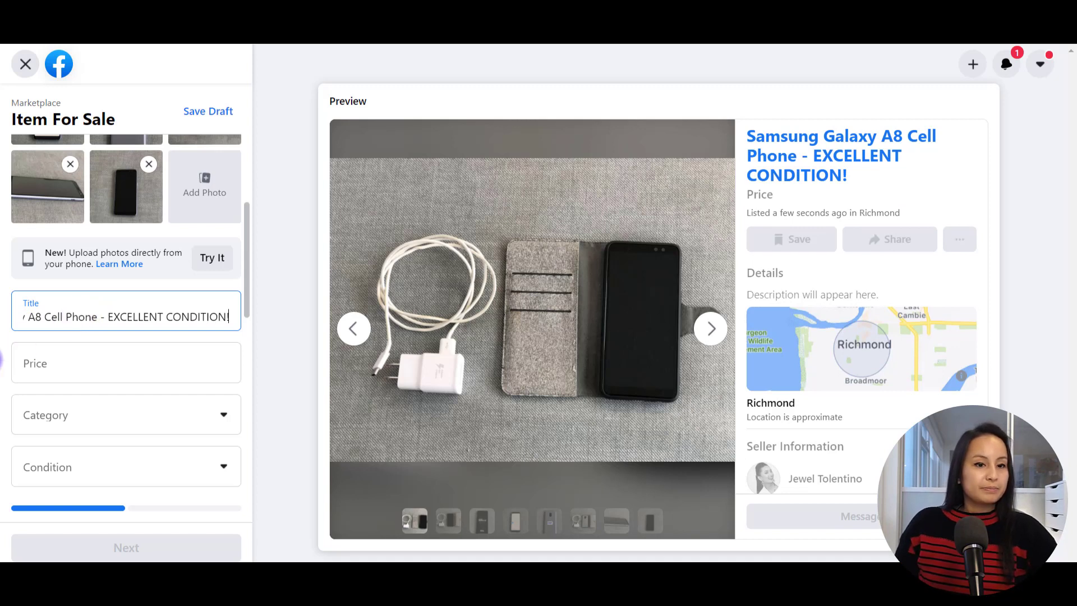
click(126, 363)
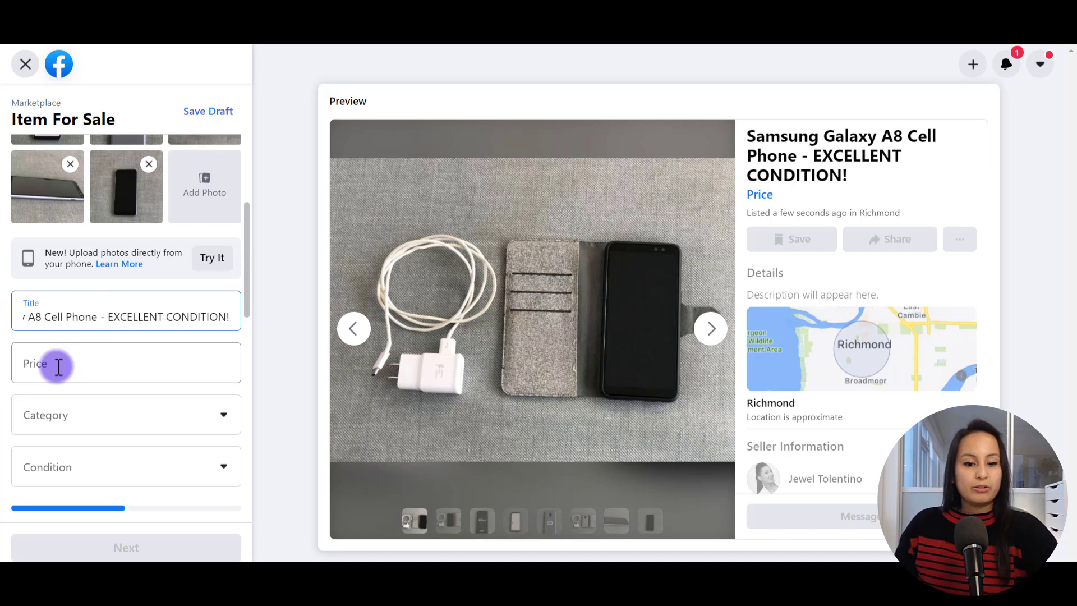
Enter 250 as the listing price
text(250)
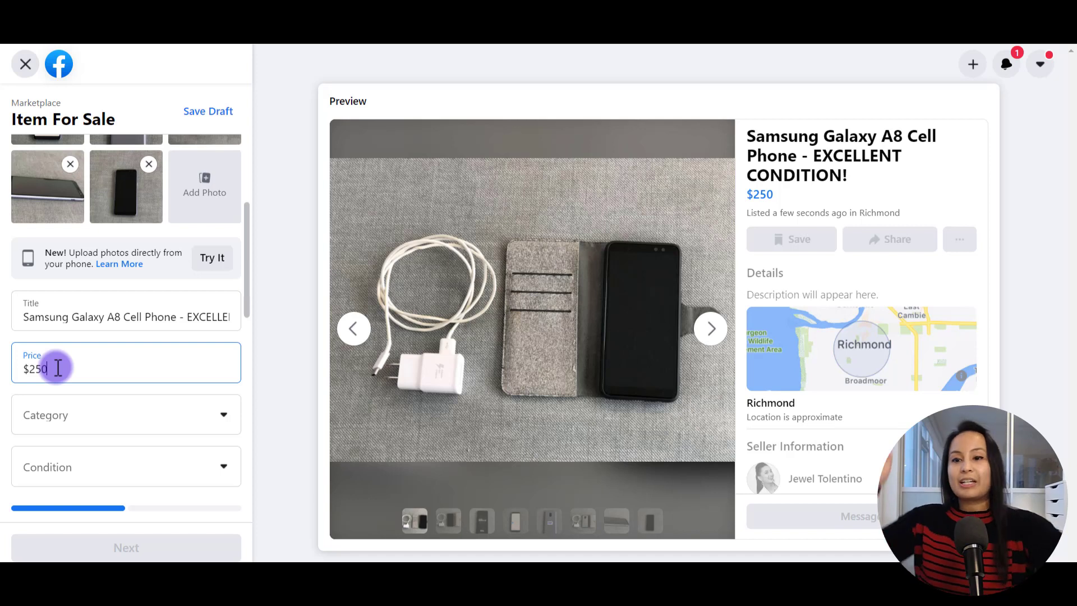
mouse_move(193, 398)
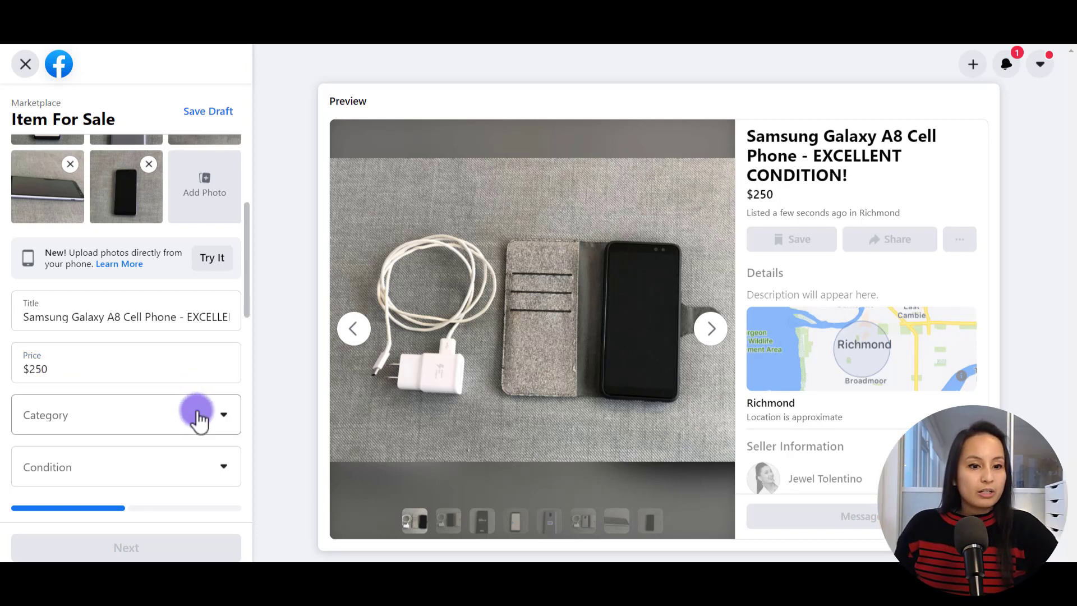
Choose category Mobile Phones and condition Used - Like New
click(222, 414)
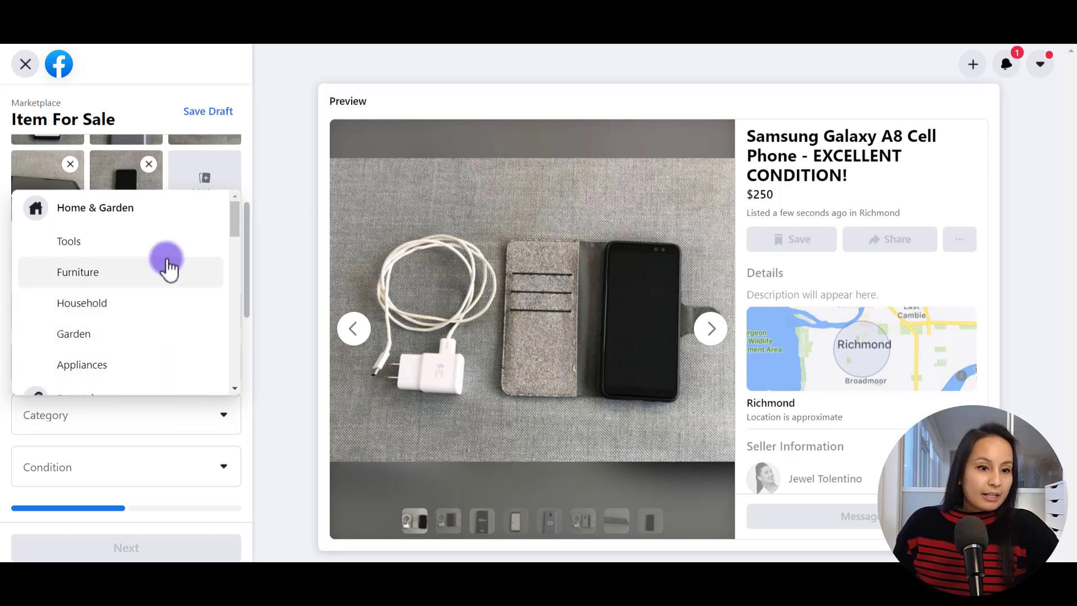
scroll(down, 3)
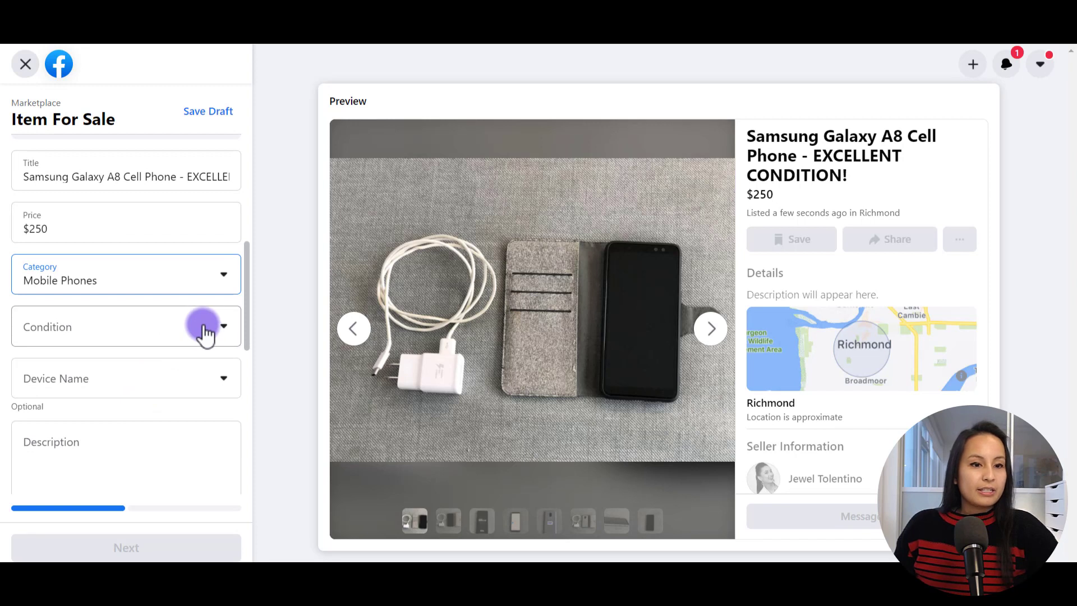
click(126, 326)
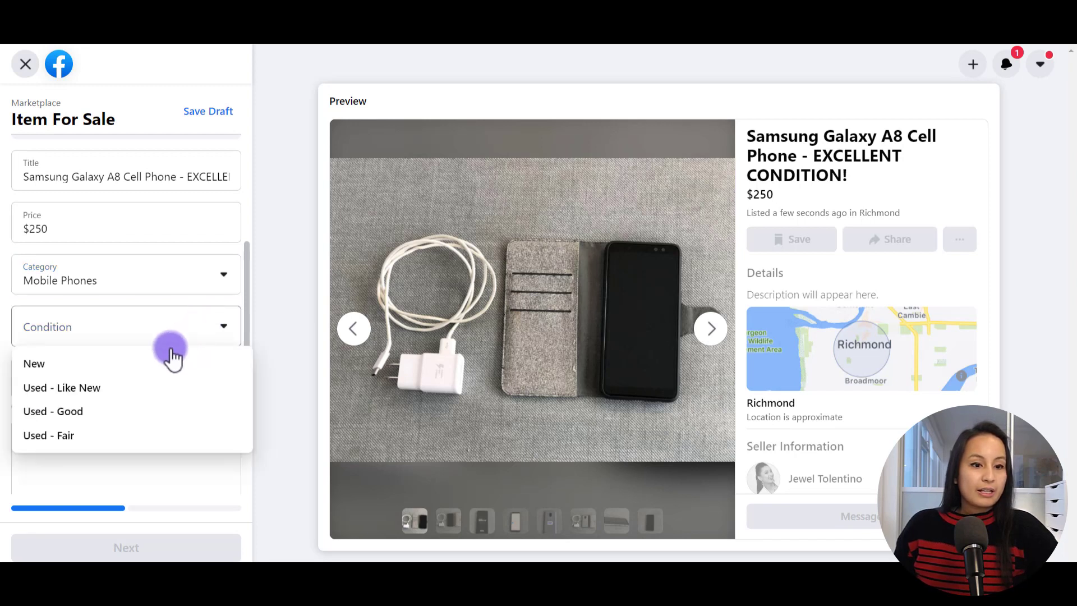
mouse_move(130, 391)
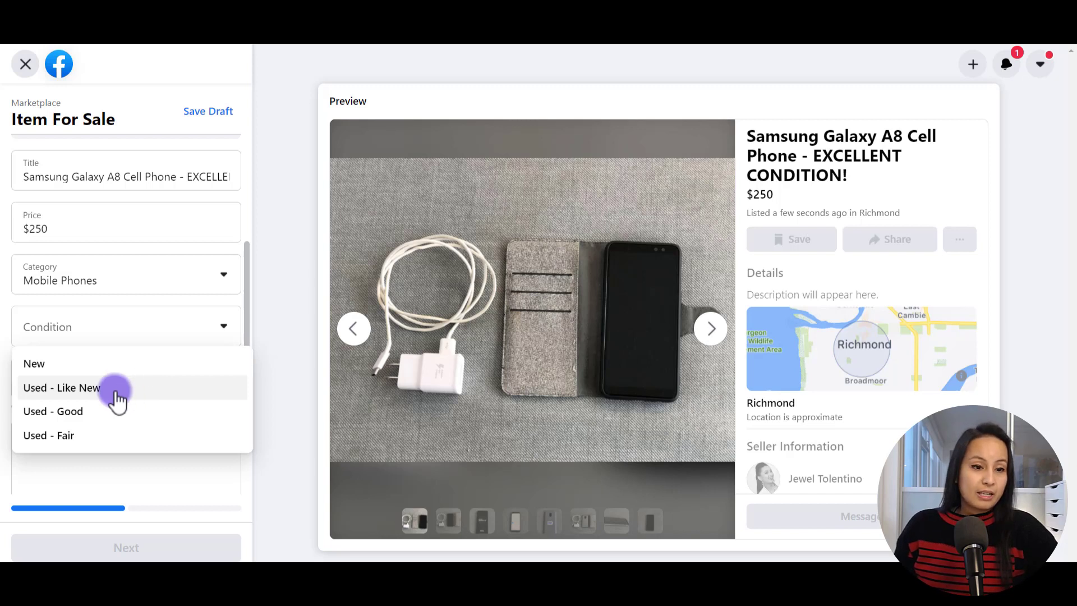
click(62, 388)
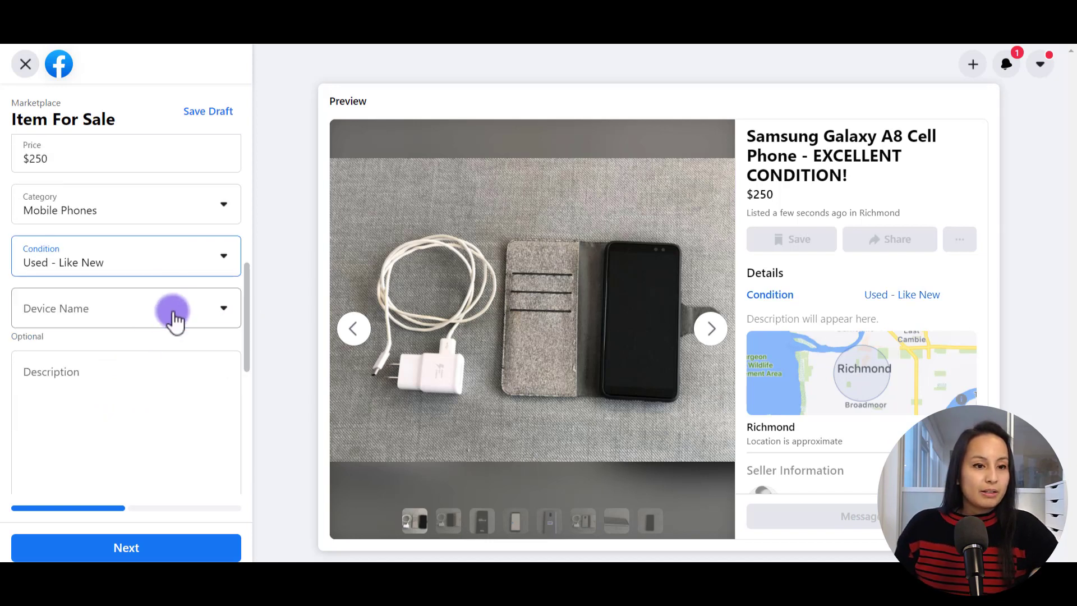
click(125, 308)
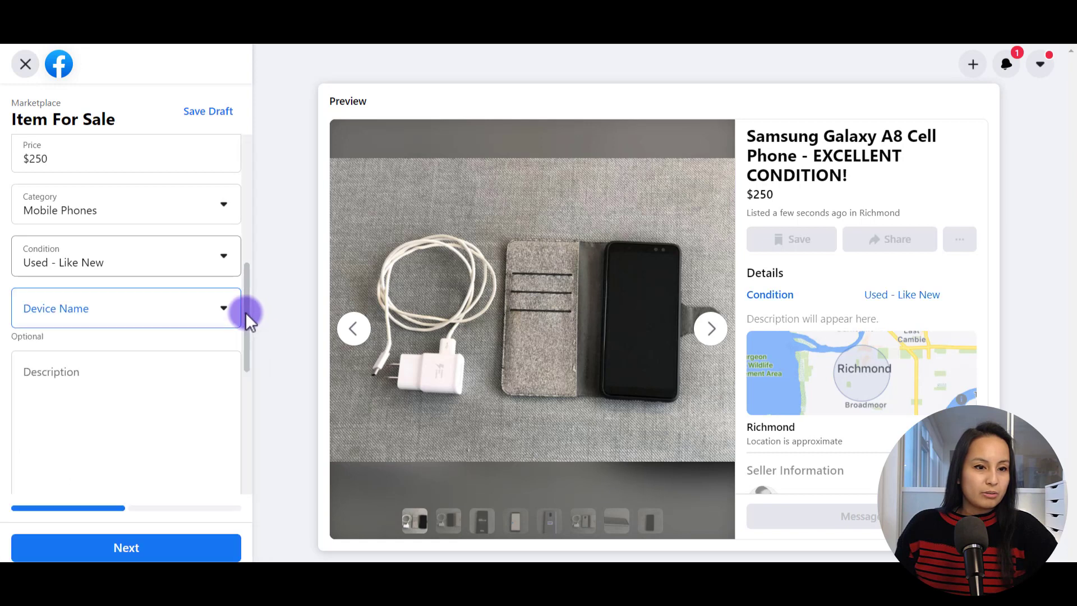
click(126, 308)
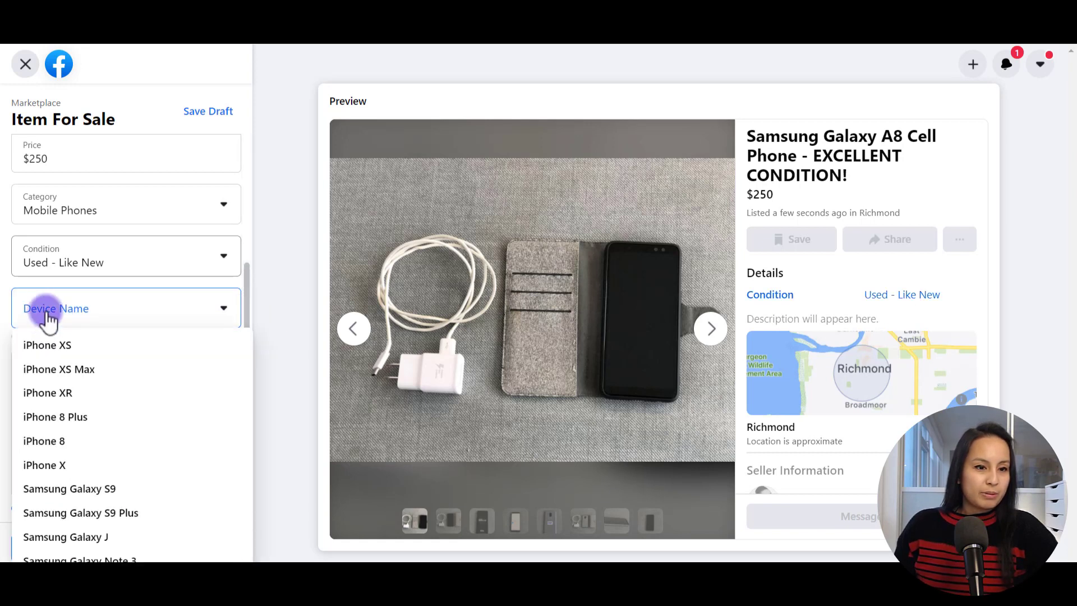
scroll(down, 3)
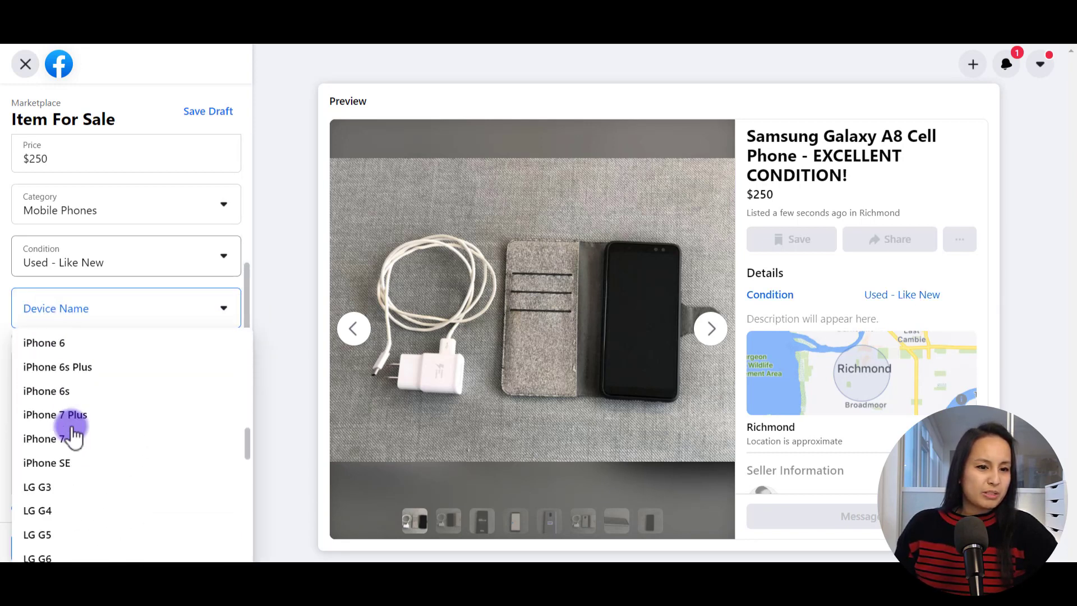
scroll(down, 3)
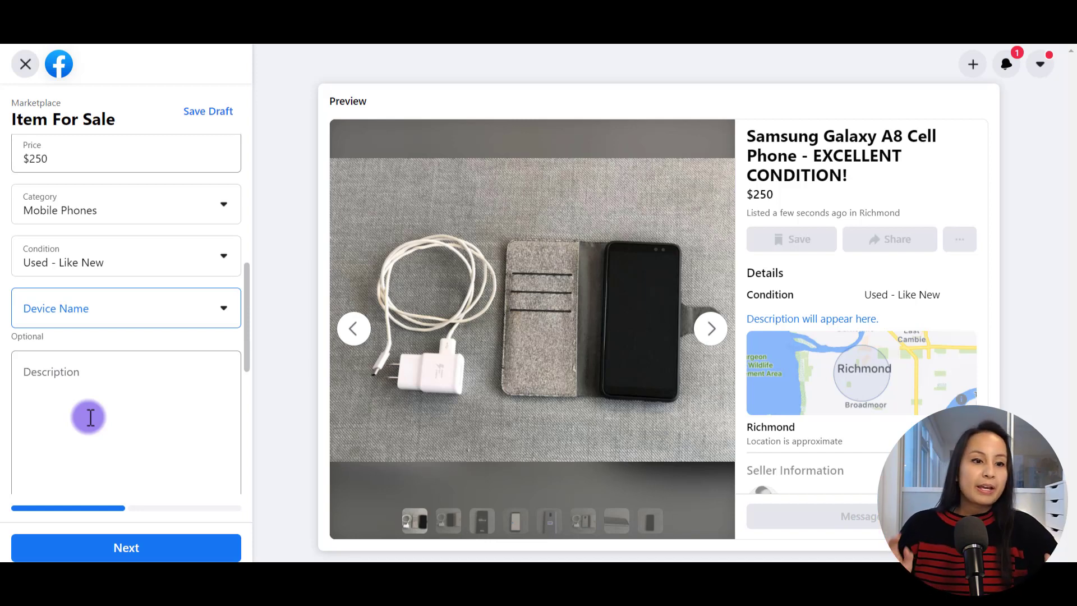
Write the description starting 'Selling for $250' and ending 'Please message me if interested. Serious inquiries only!'
text(Selling for $250)
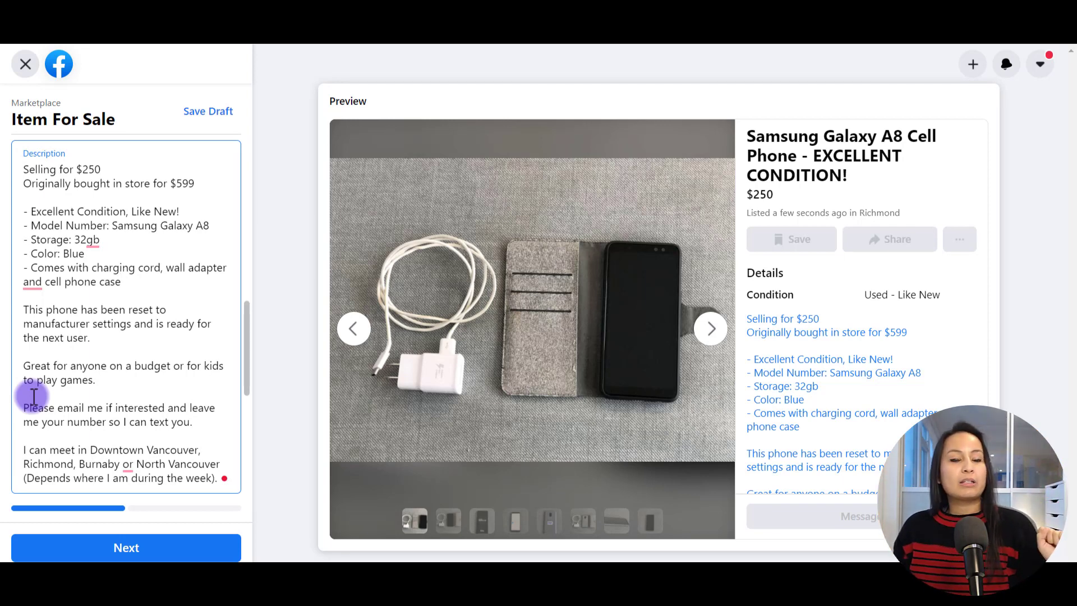
text(Please message me if interested. Serious inquiries only!)
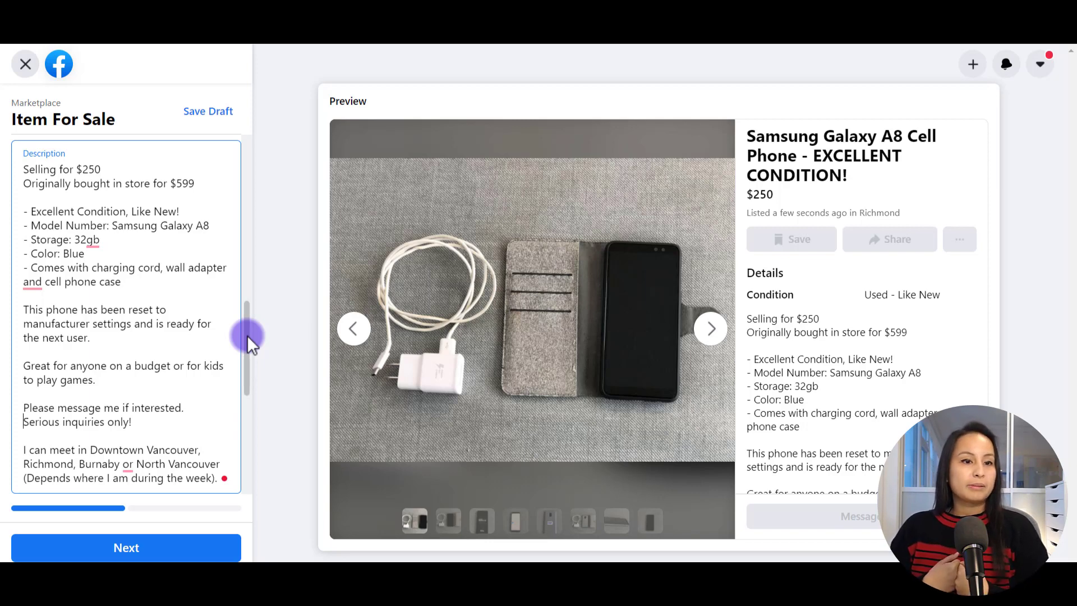
Add tags samsung, cell phone, smart phone, used phone, like new and two samsung galaxy tags
scroll(down, 3)
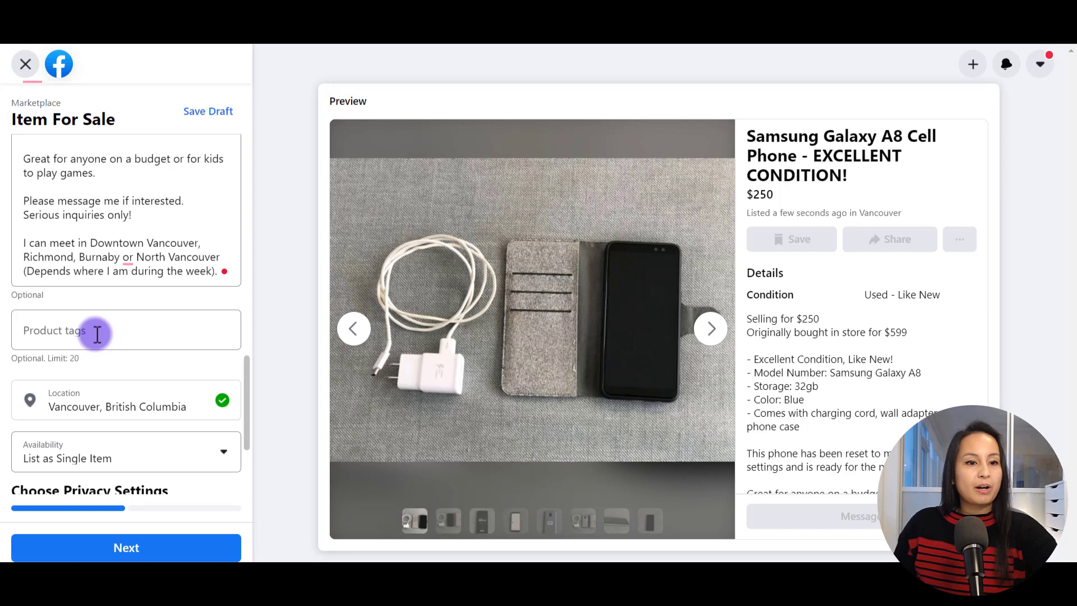
click(96, 334)
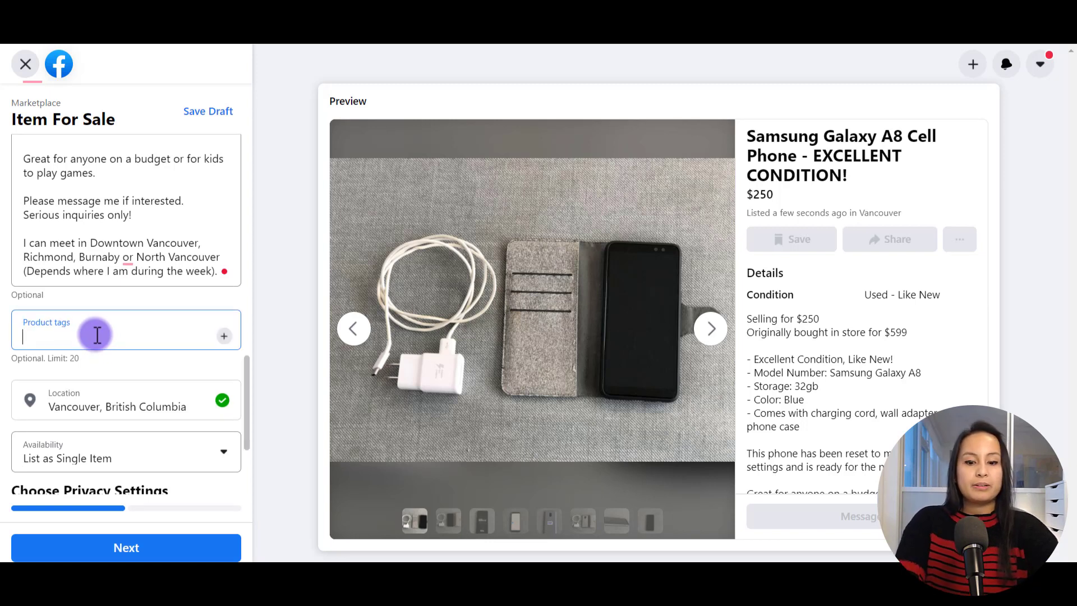
text(sams)
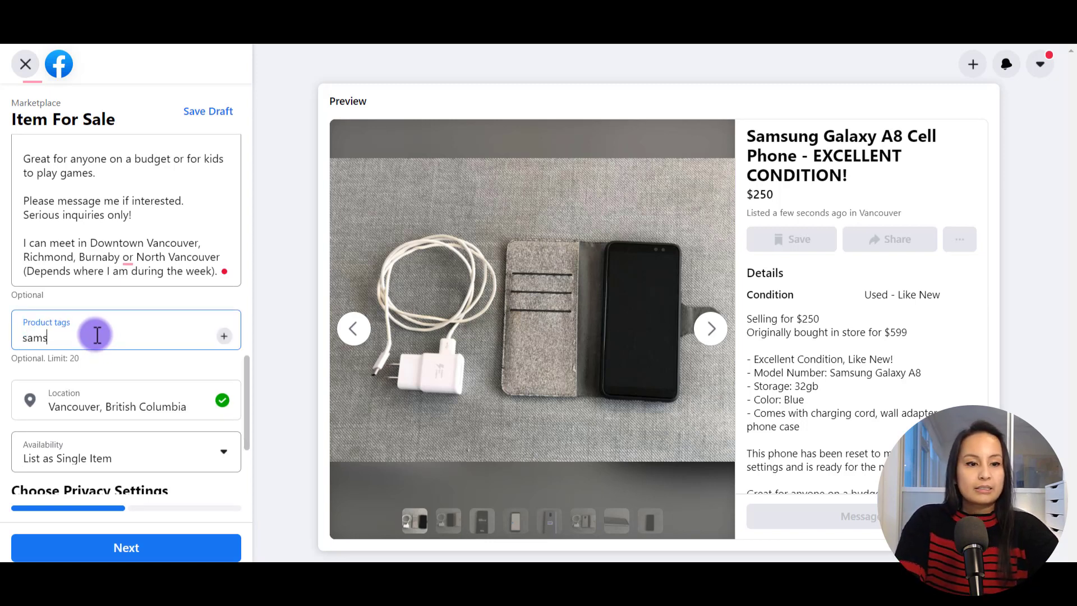
text(cell phone)
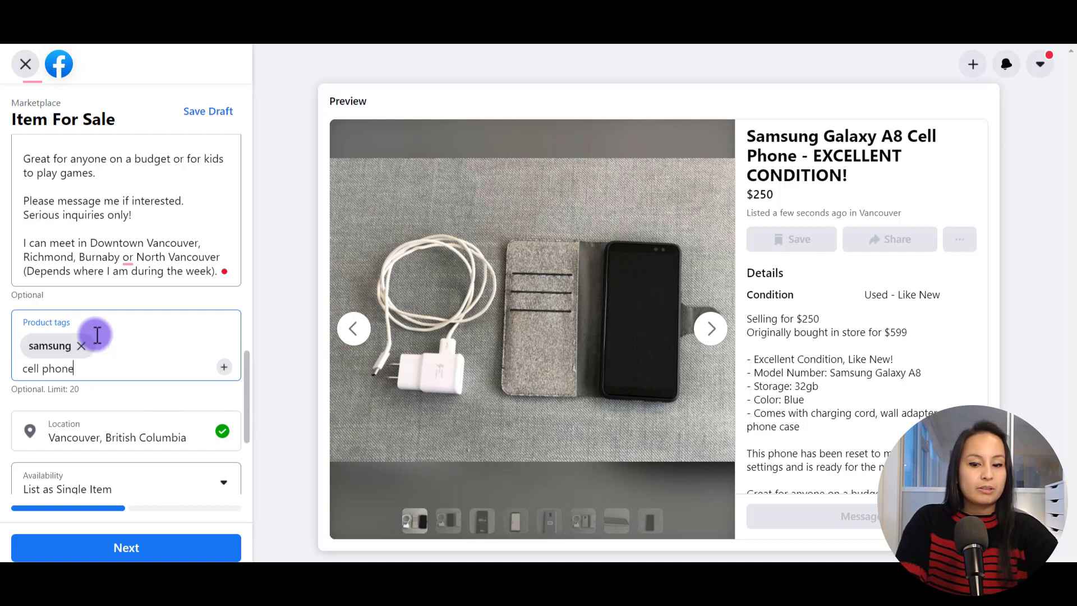
text(smart)
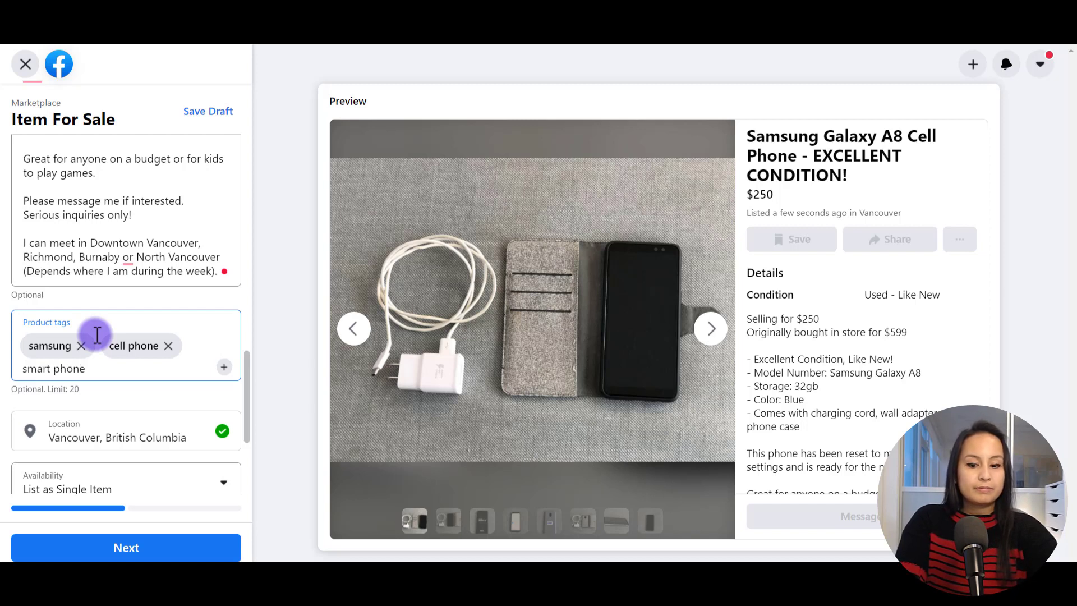
text(used phone)
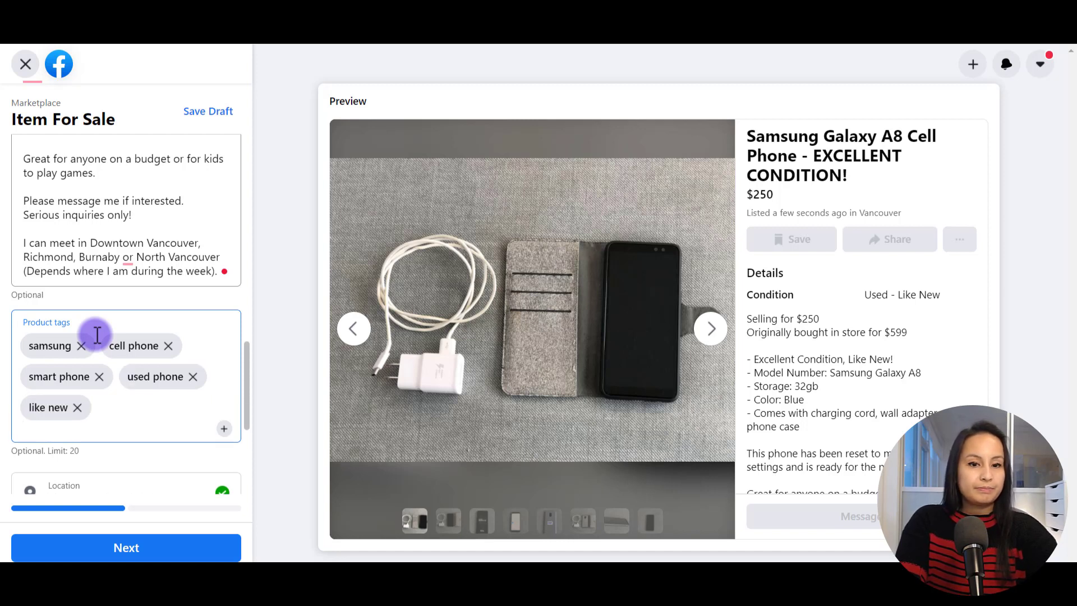
text(sams)
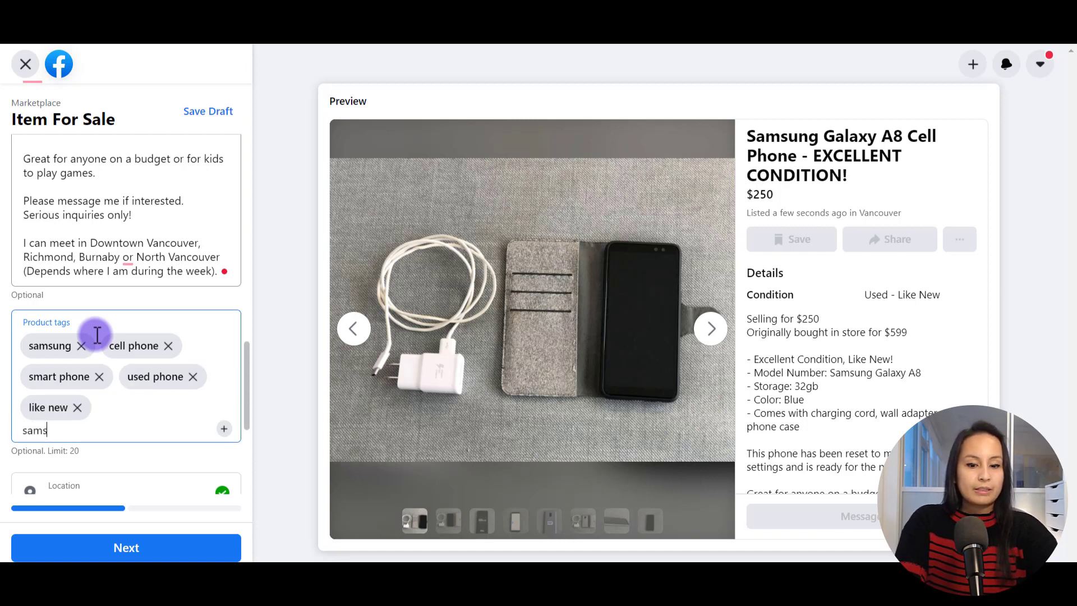
text(samsung galaxy)
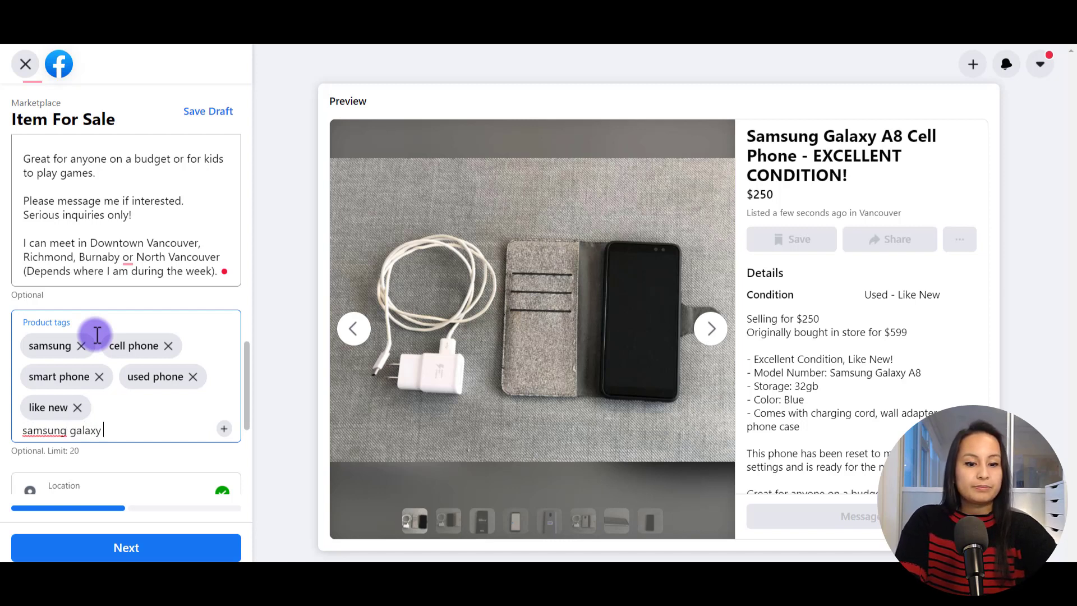
key(Enter)
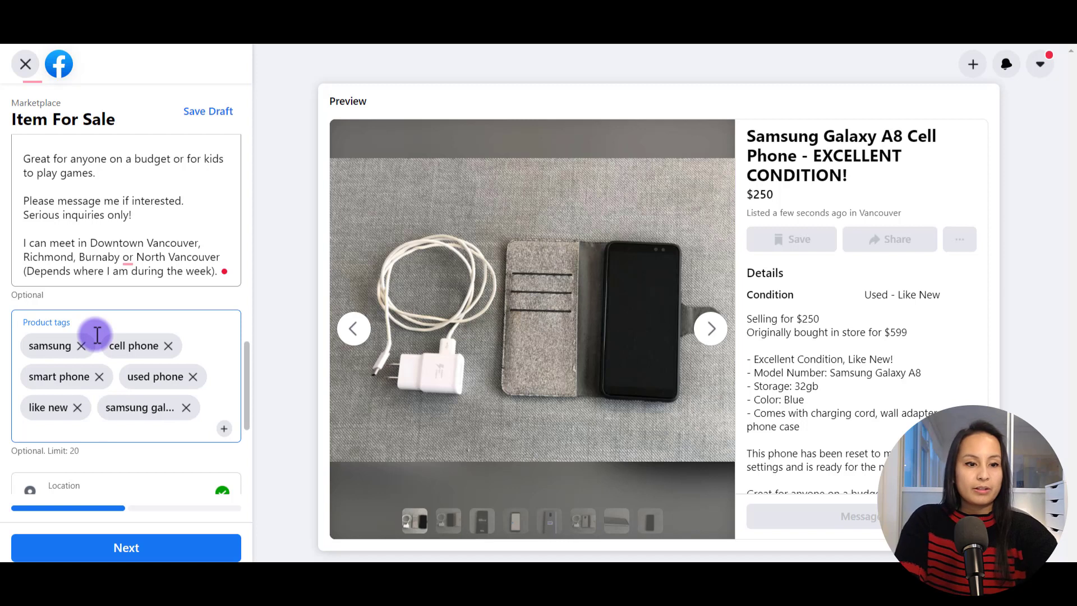
text(samsung galaxy a)
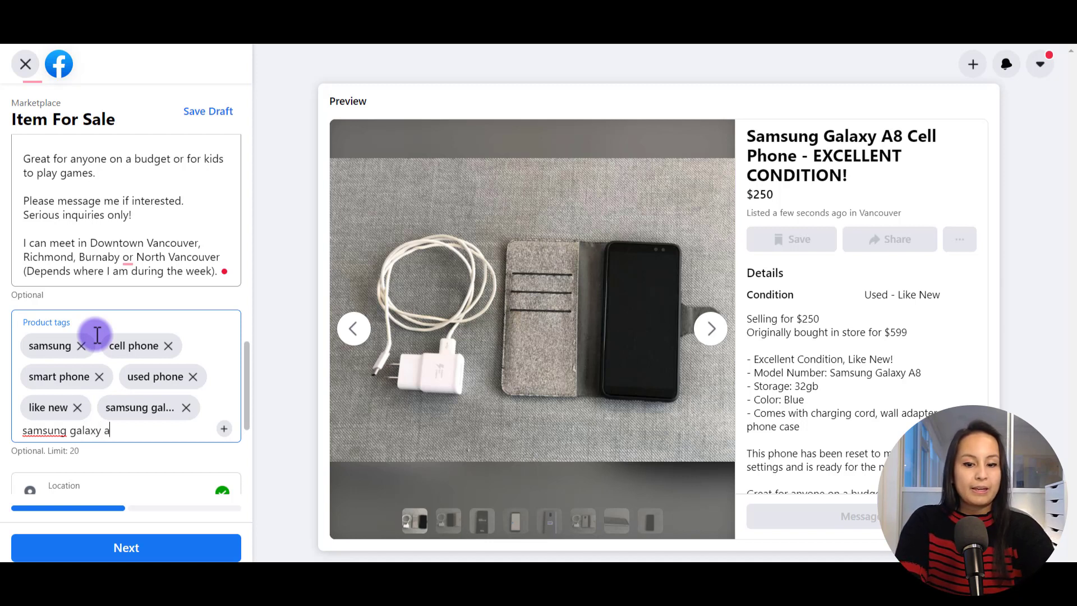
key(Enter)
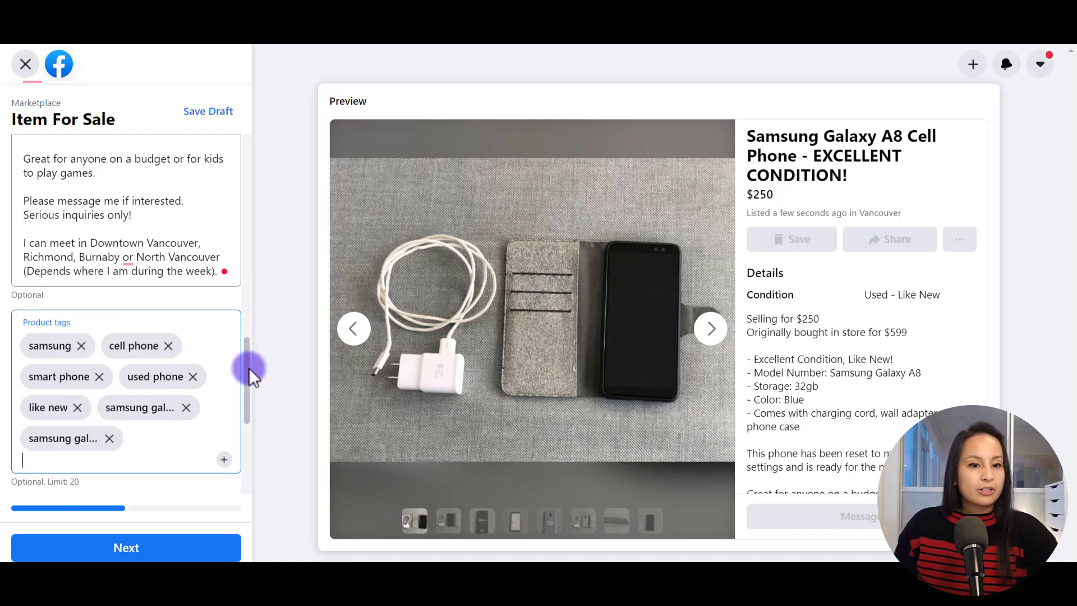
Keep availability as a single item and leave 'Hide from friends' off
scroll(down, 3)
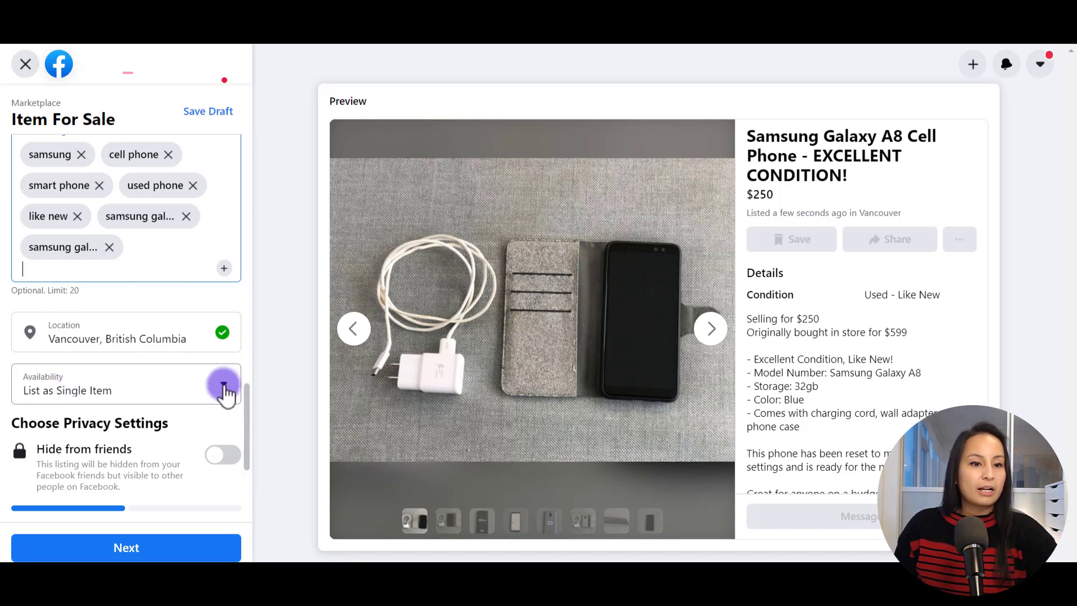
click(222, 383)
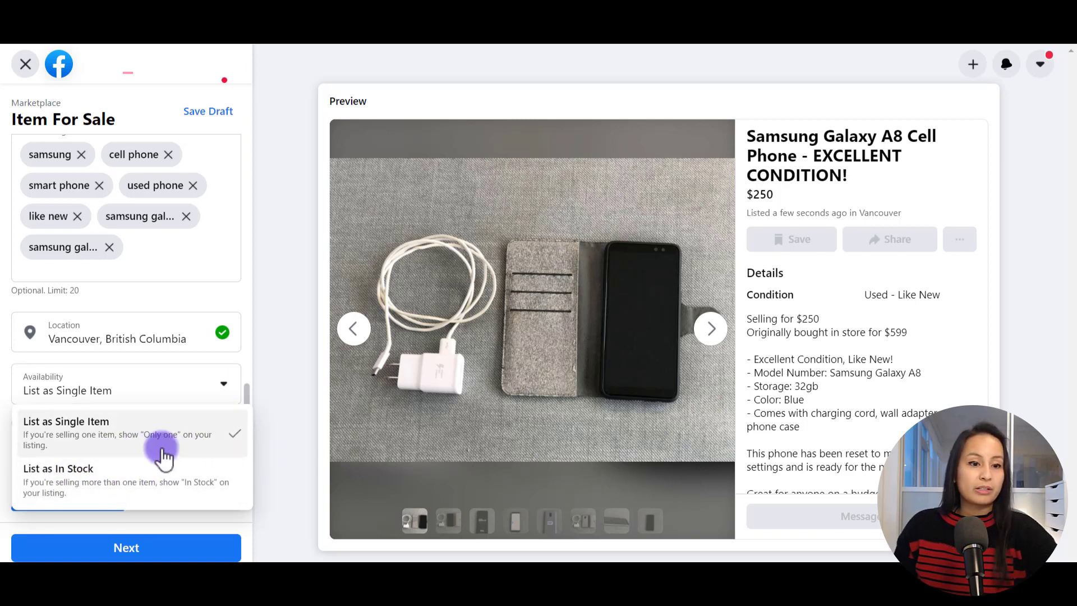
mouse_move(120, 467)
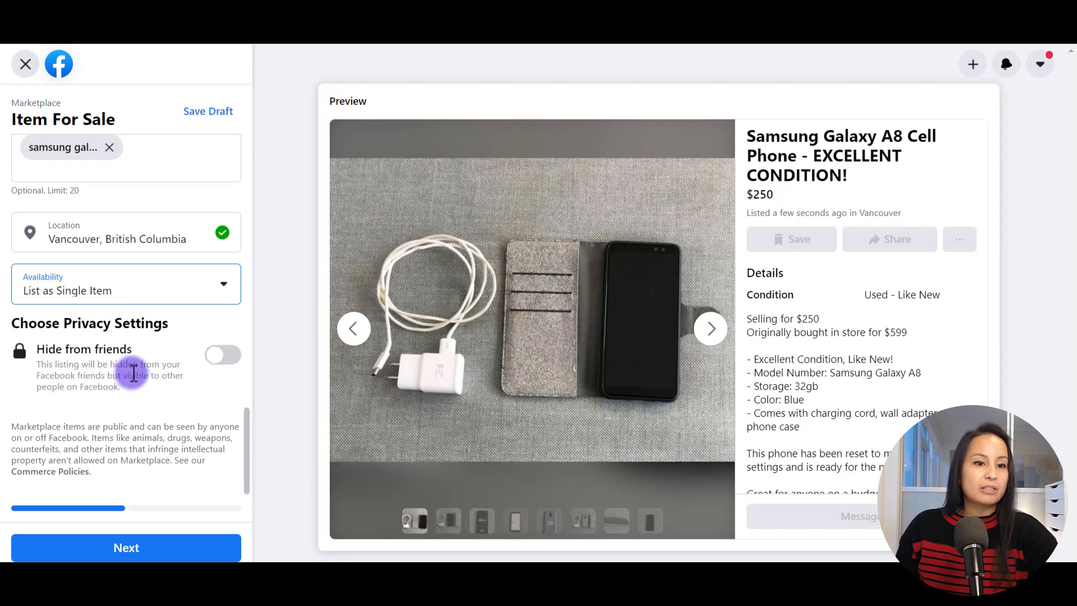
mouse_move(189, 376)
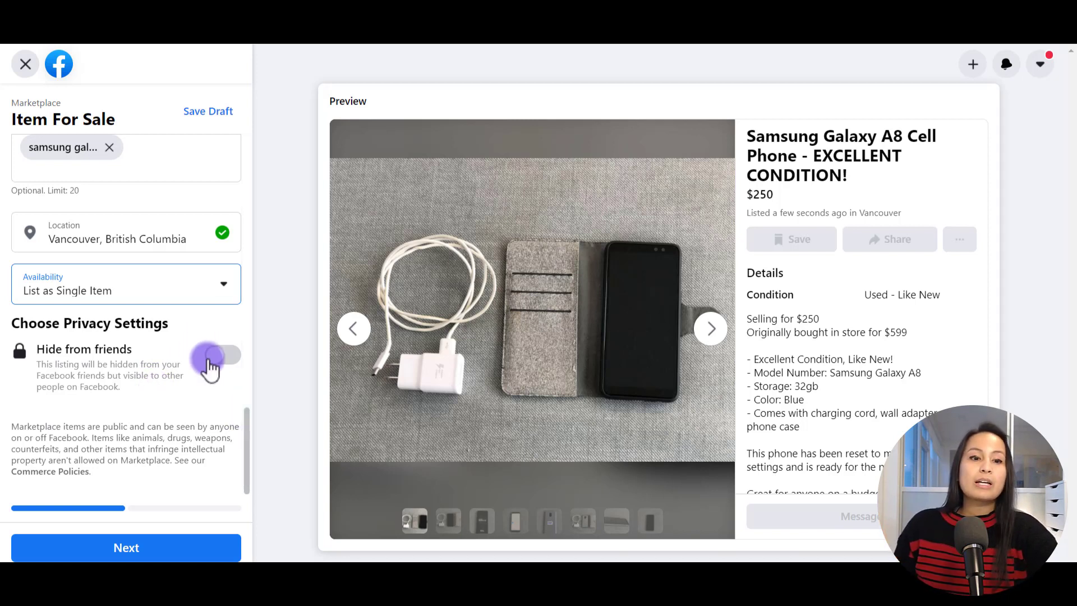
click(220, 354)
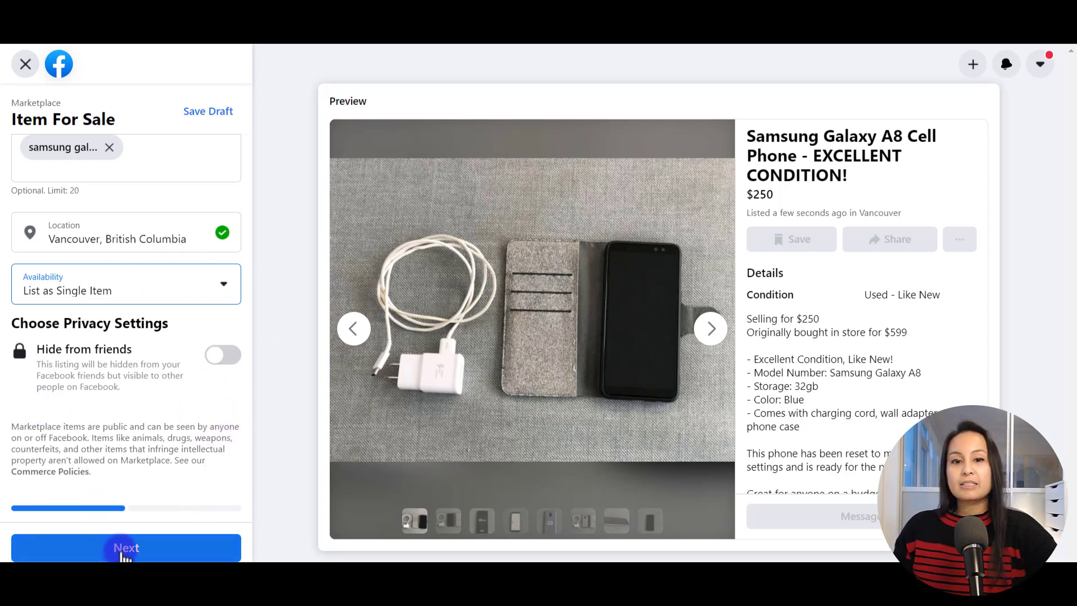
Advance to List in More Places and review the groups list without selecting any
click(125, 547)
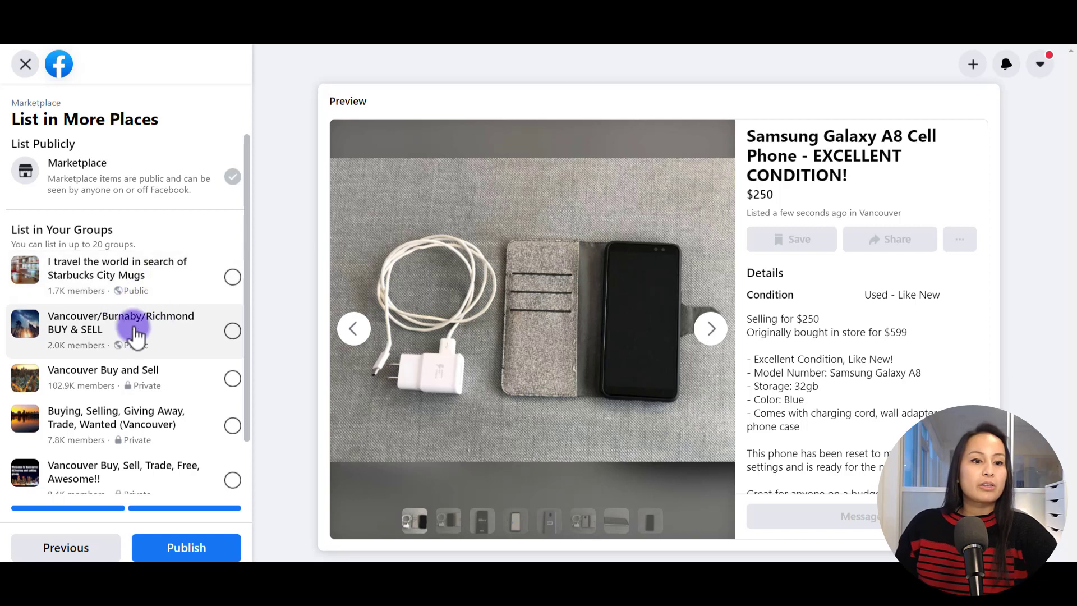
scroll(down, 3)
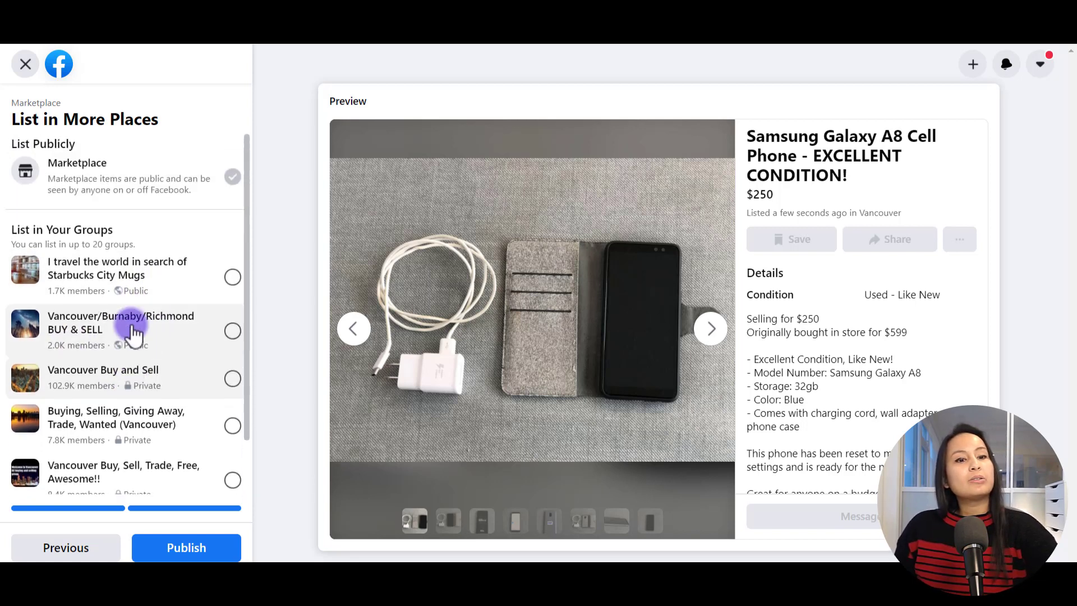
mouse_move(88, 417)
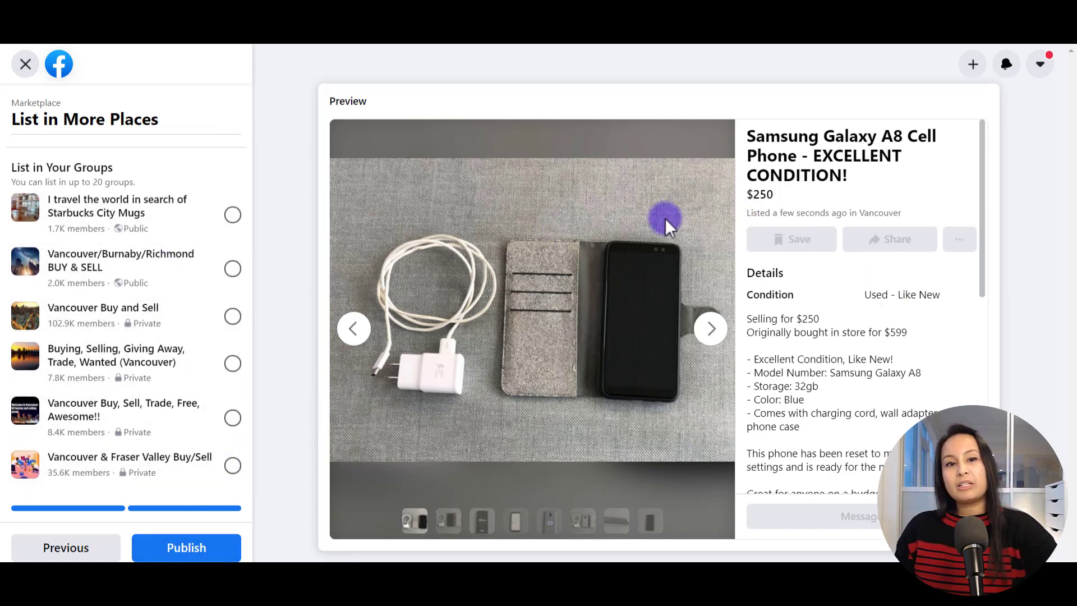
mouse_move(855, 209)
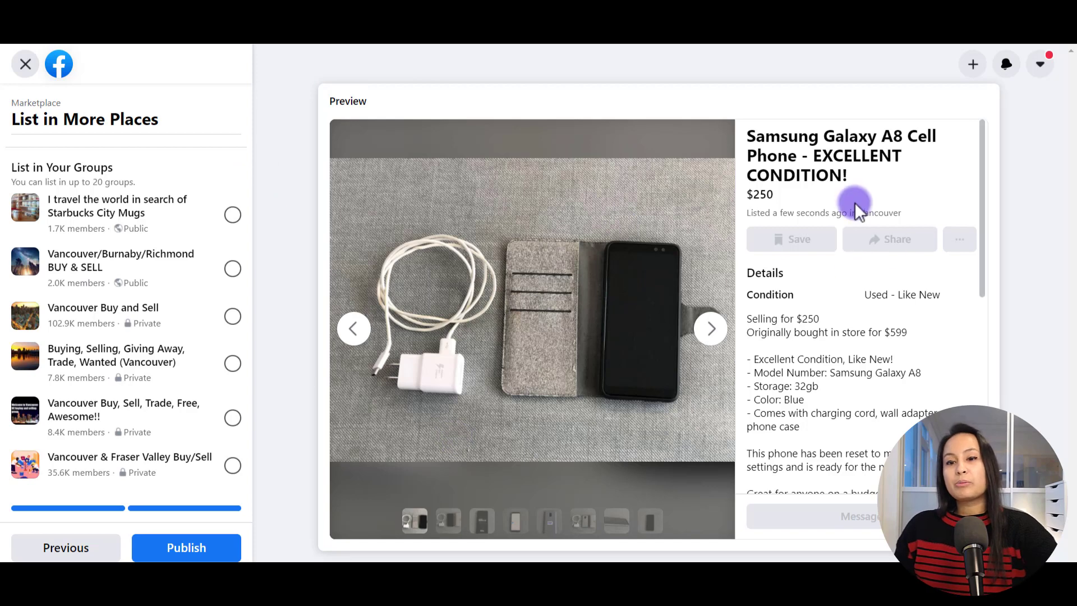
scroll(down, 3)
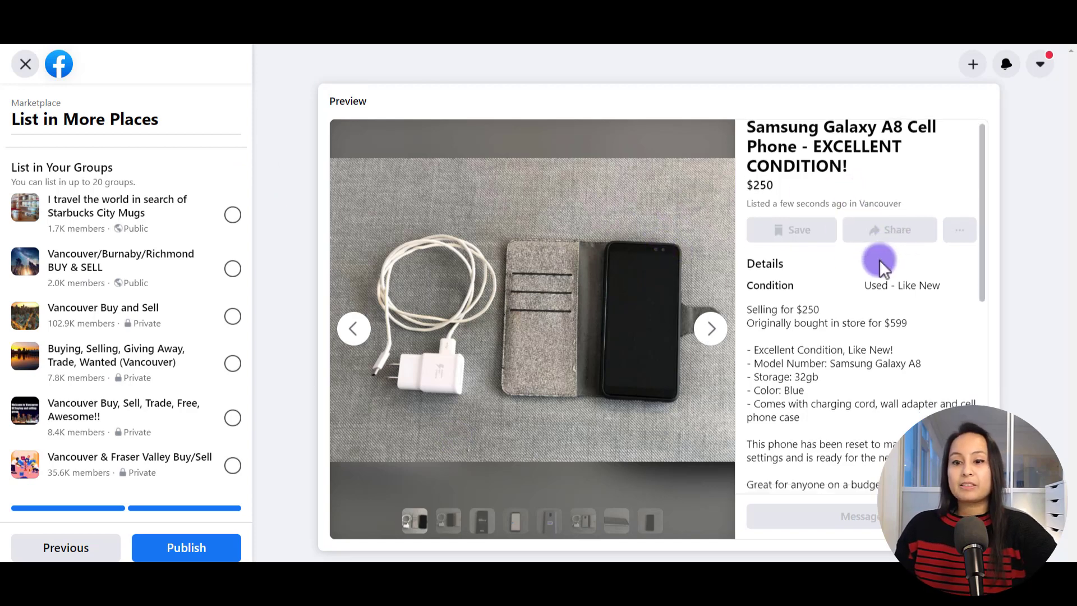
scroll(down, 3)
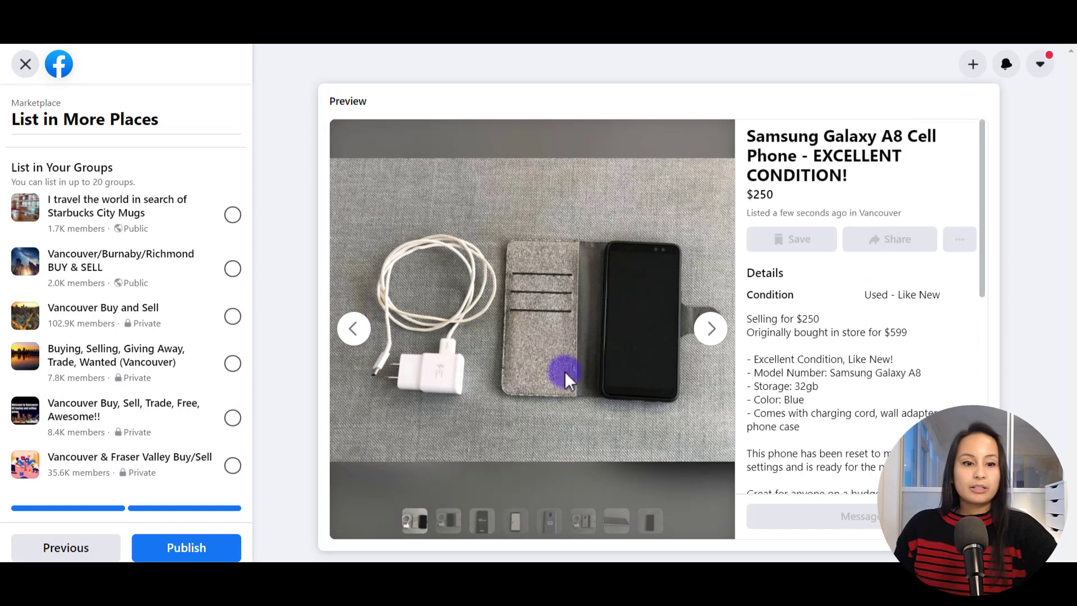
click(186, 547)
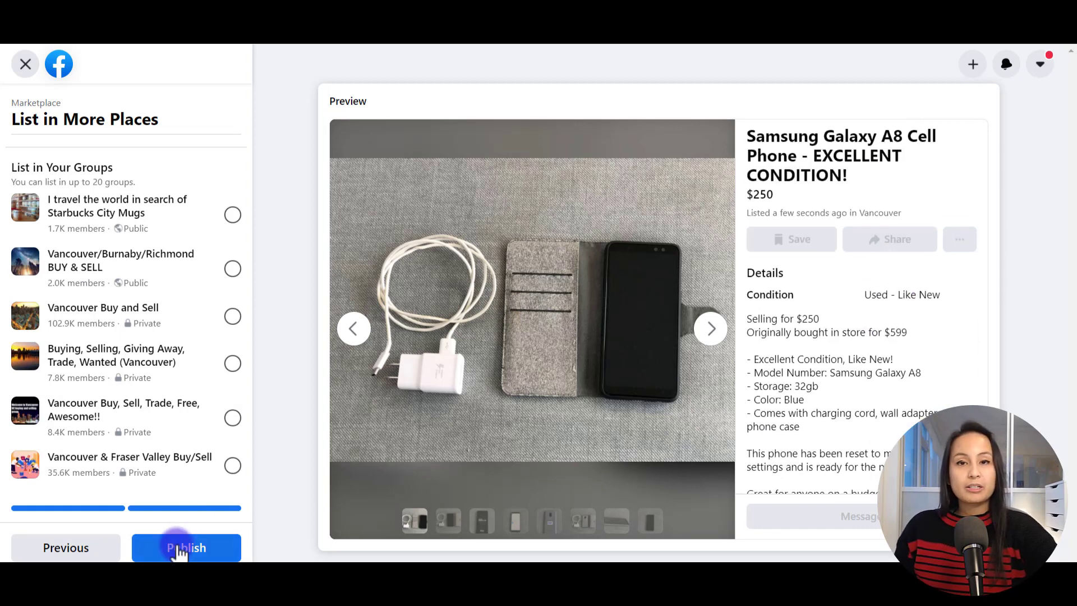
Publish the Samsung Galaxy A8 listing so it appears in Your Listings under review
click(186, 548)
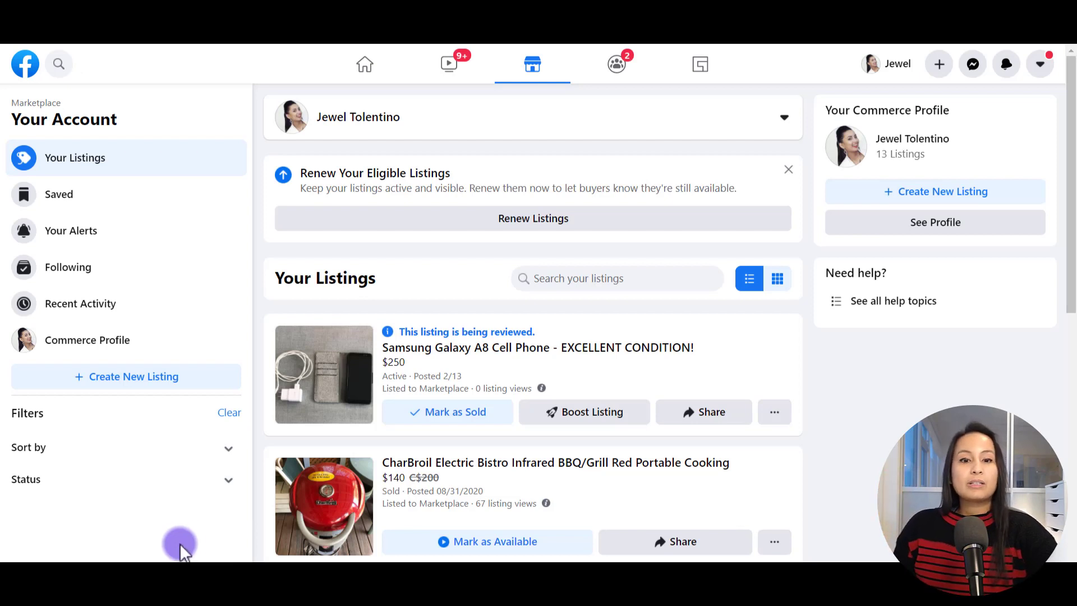
mouse_move(472, 335)
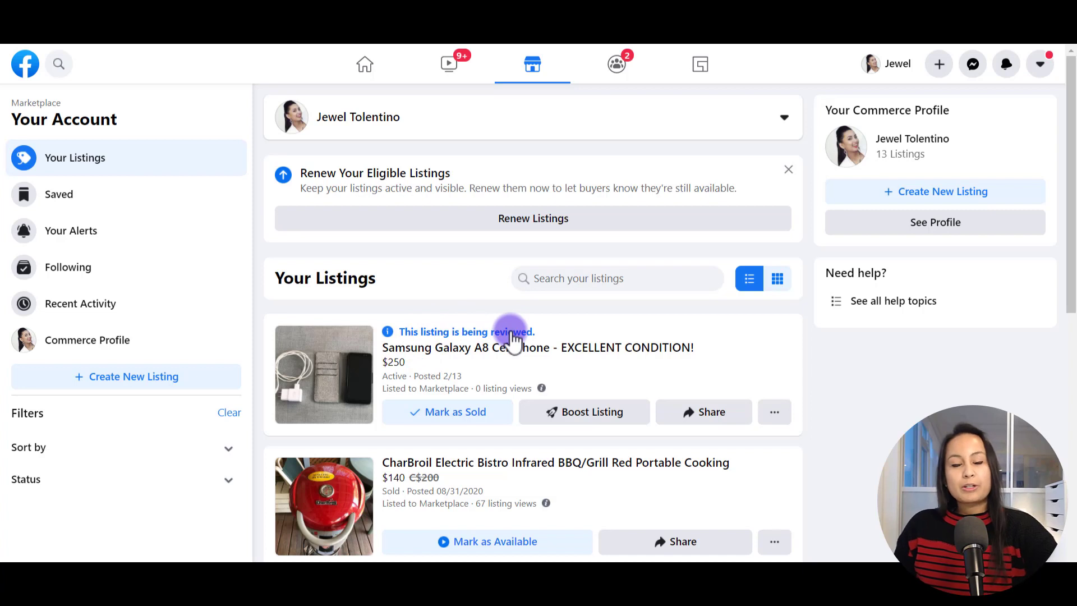
mouse_move(410, 296)
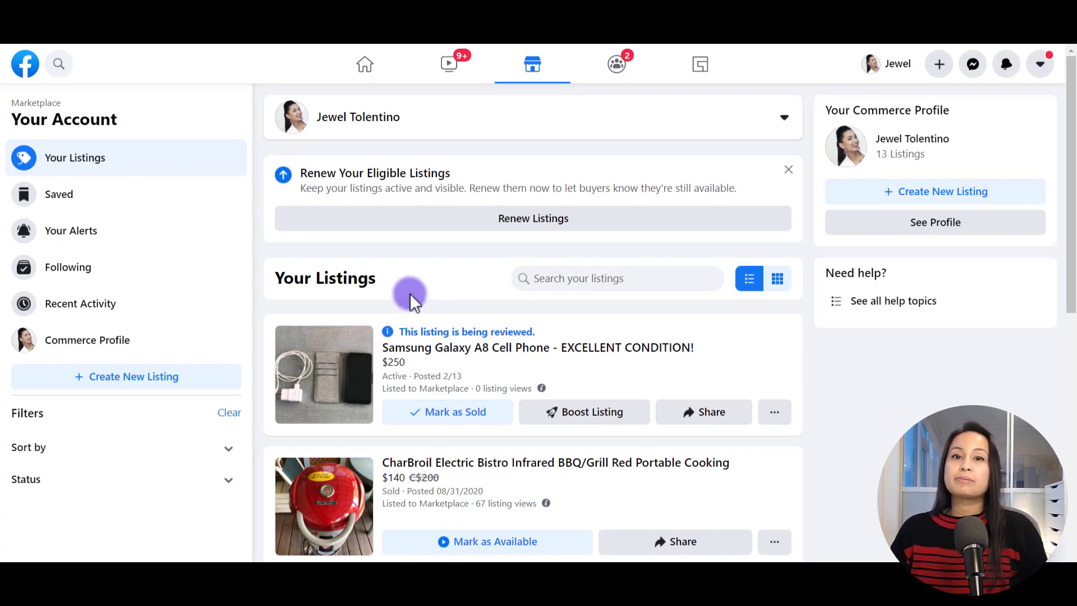
mouse_move(383, 309)
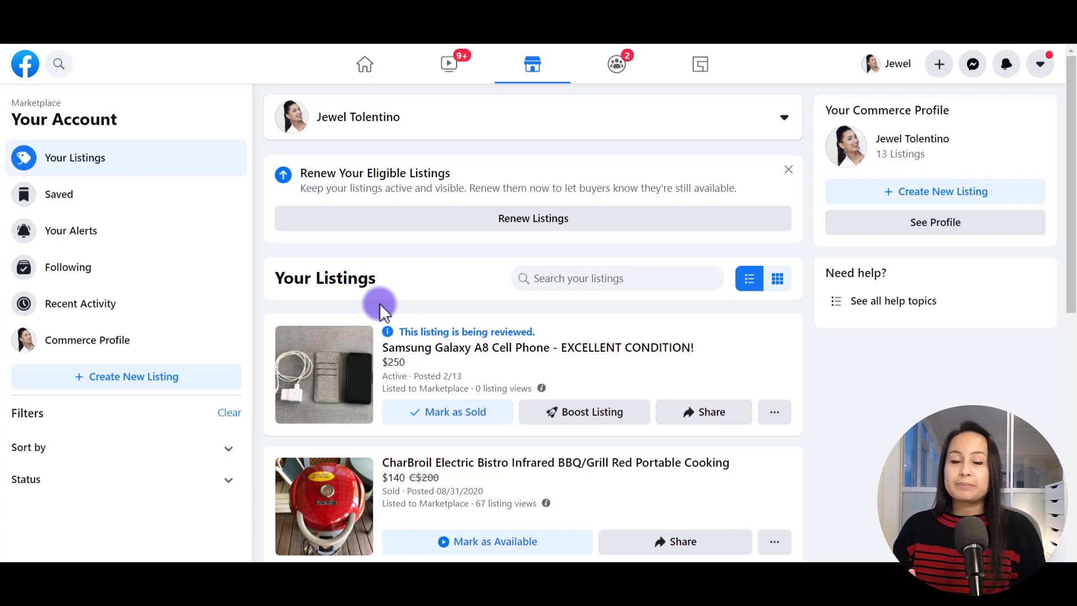
mouse_move(364, 64)
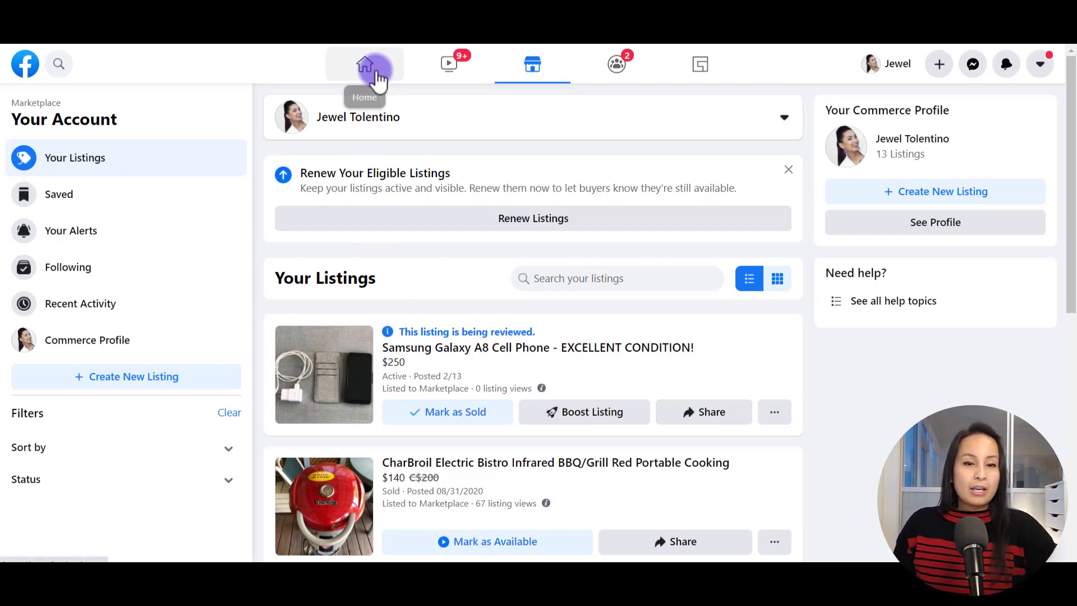
mouse_move(364, 65)
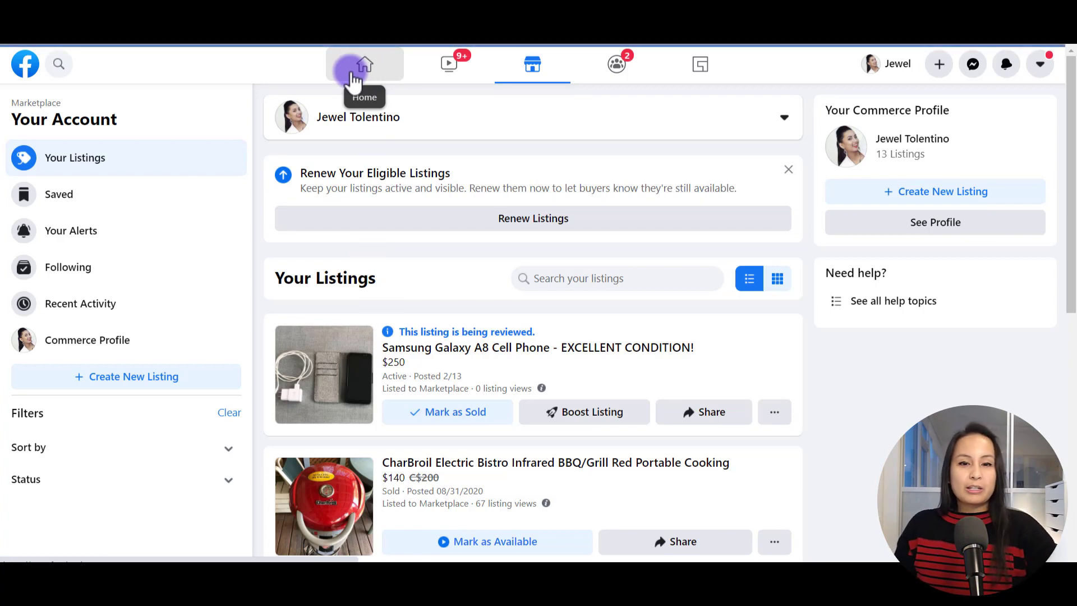
Return via Home and Marketplace to Your Account's listings
click(364, 63)
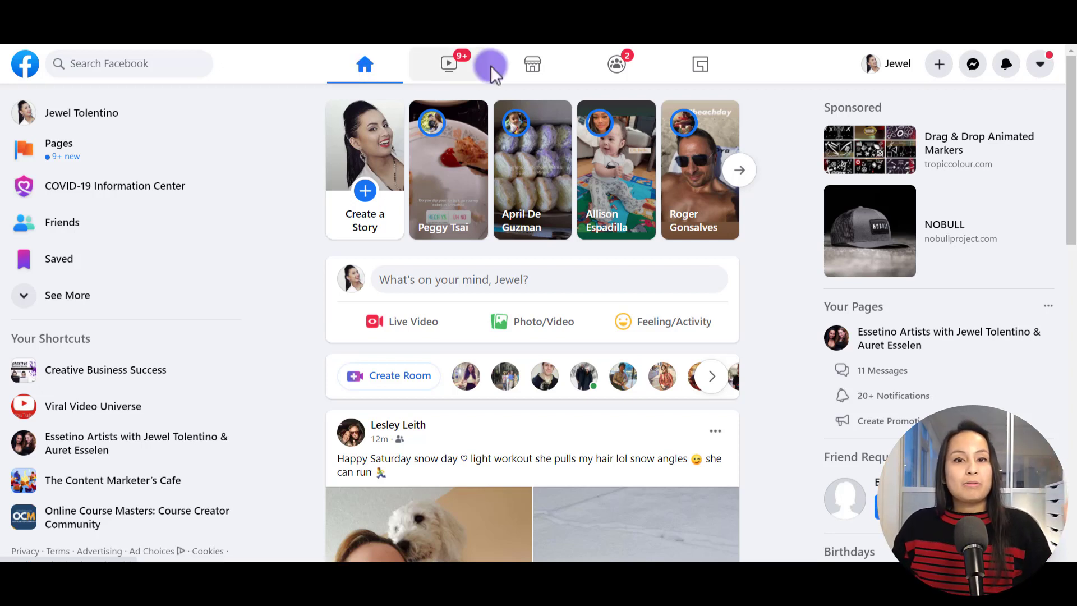
mouse_move(532, 64)
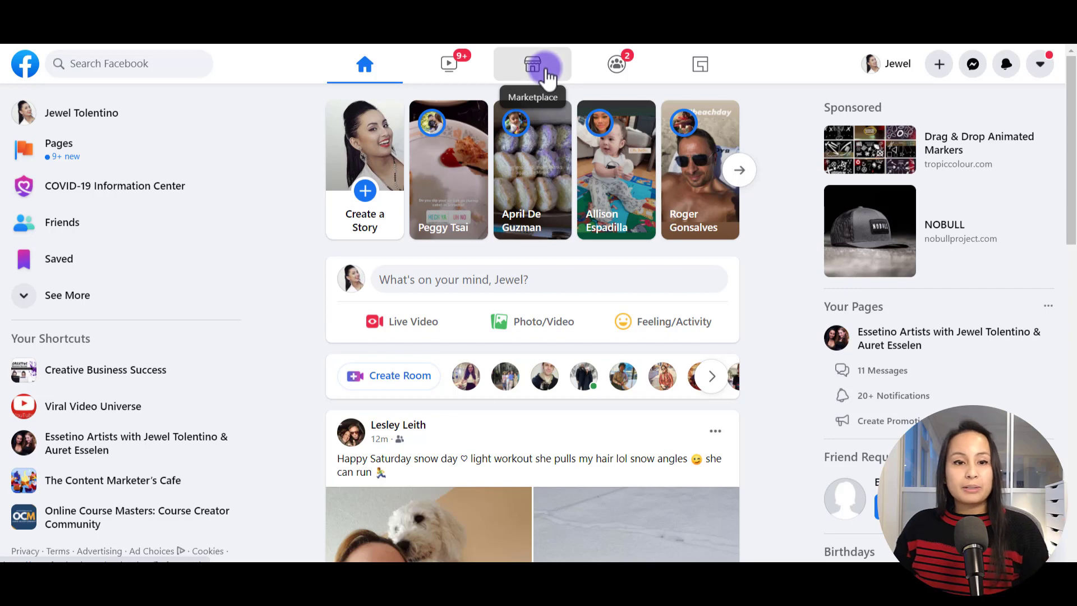
click(531, 64)
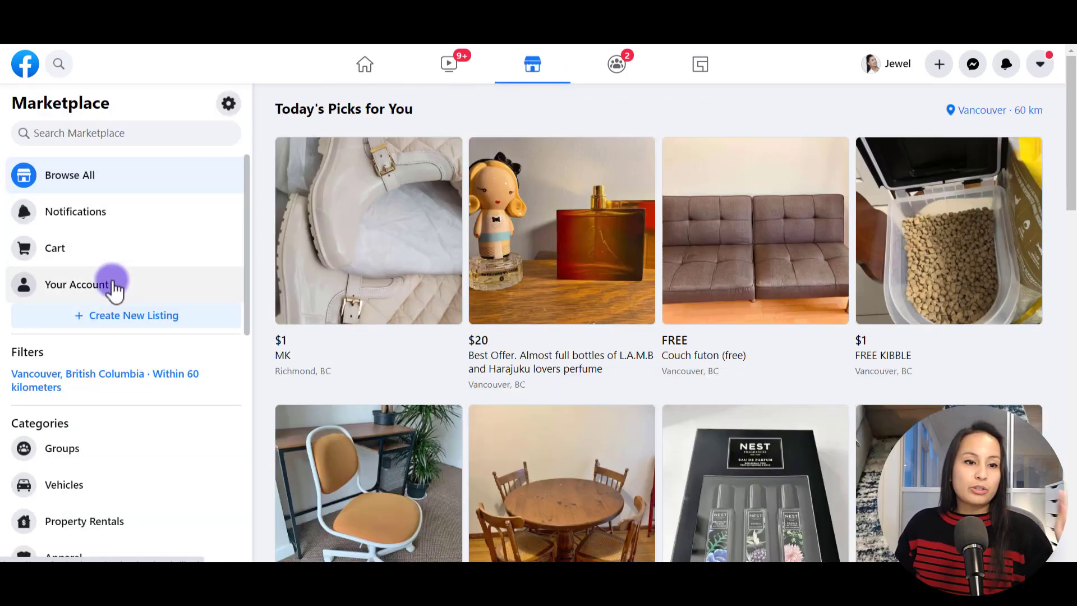
click(77, 284)
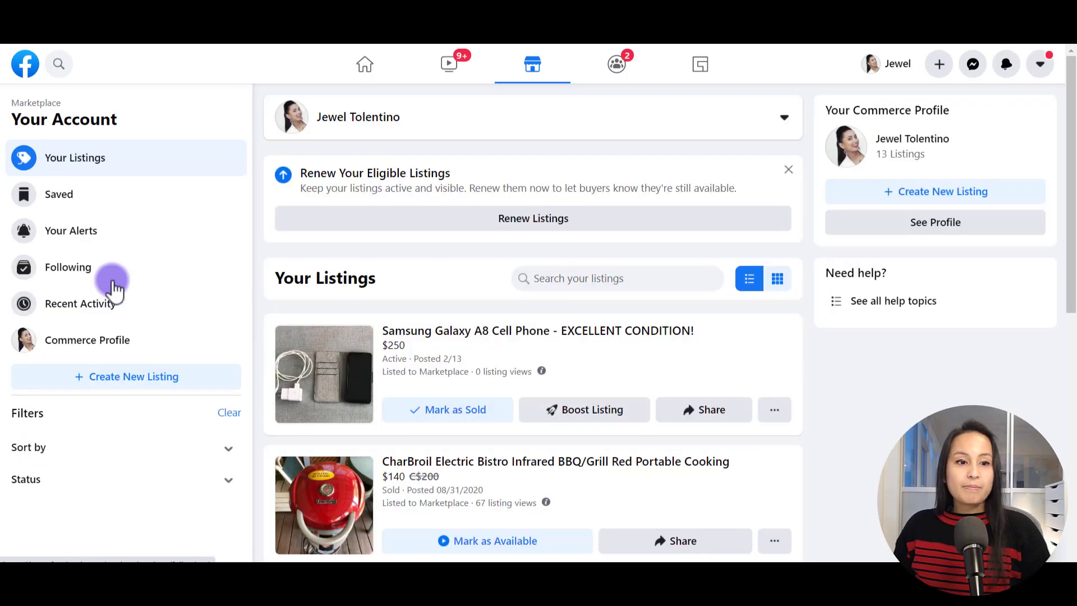
mouse_move(258, 328)
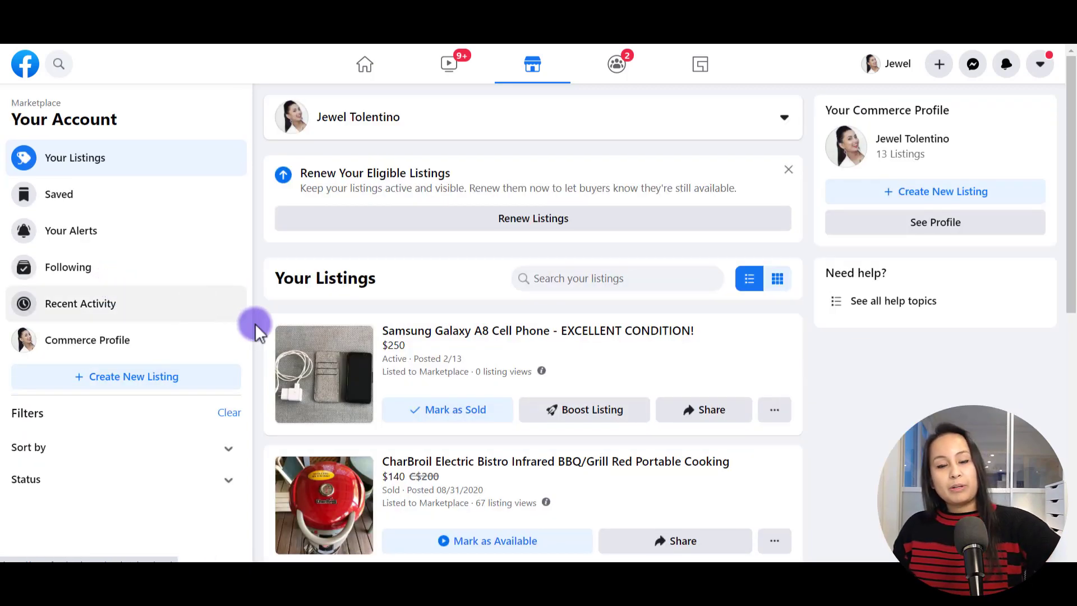
mouse_move(328, 322)
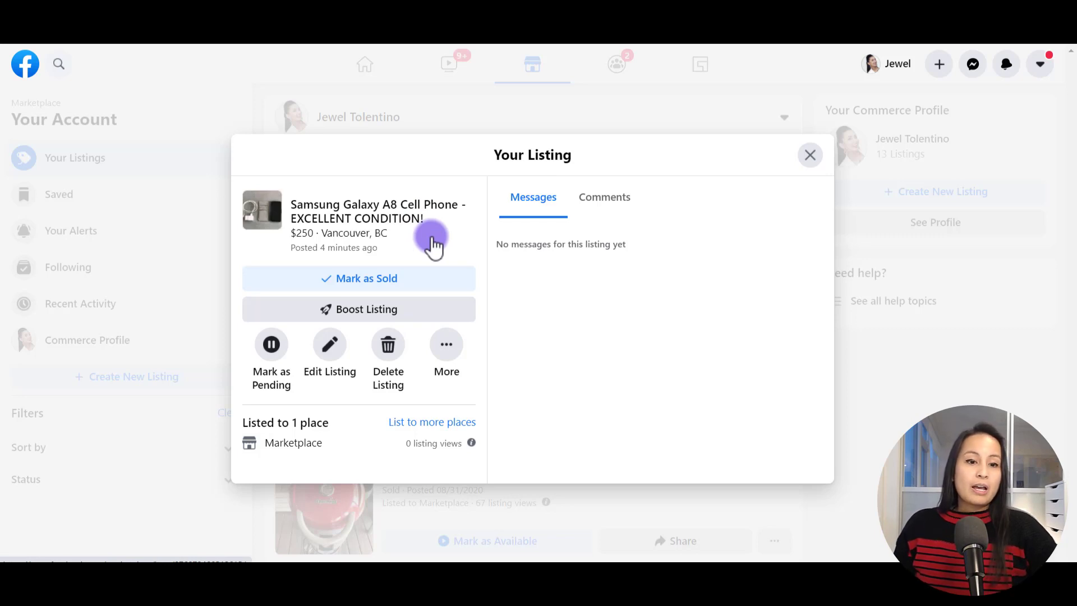
mouse_move(328, 309)
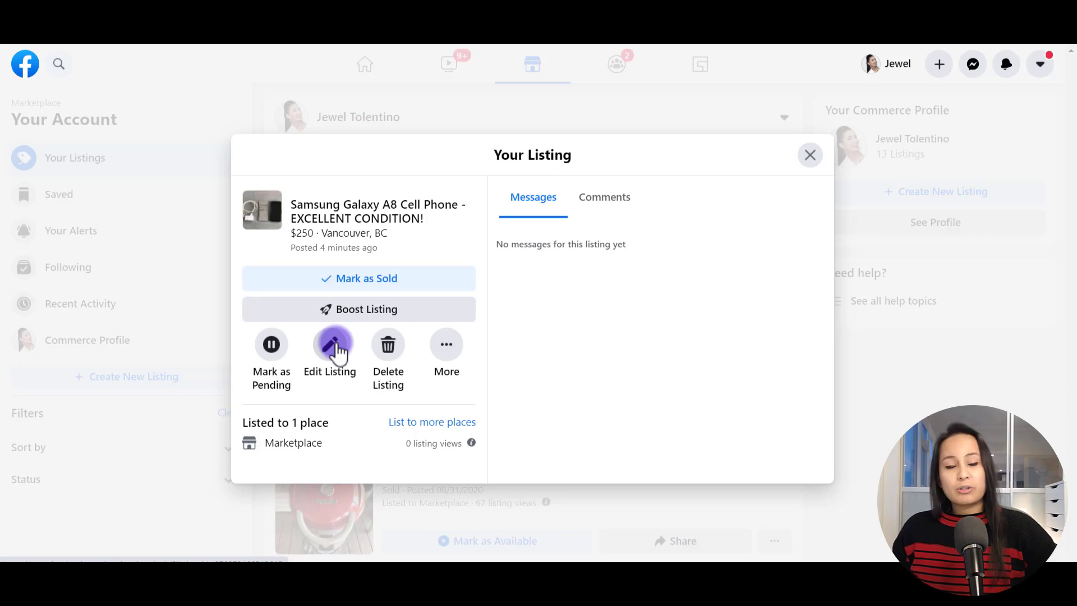
mouse_move(388, 344)
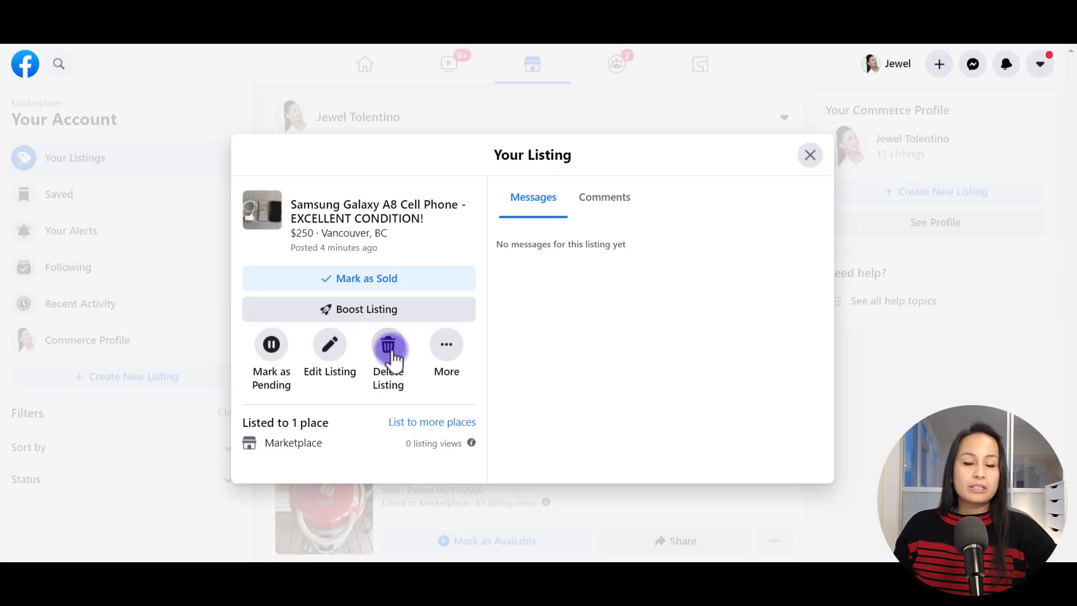
Use More options to view the live Samsung Galaxy A8 listing page
click(446, 344)
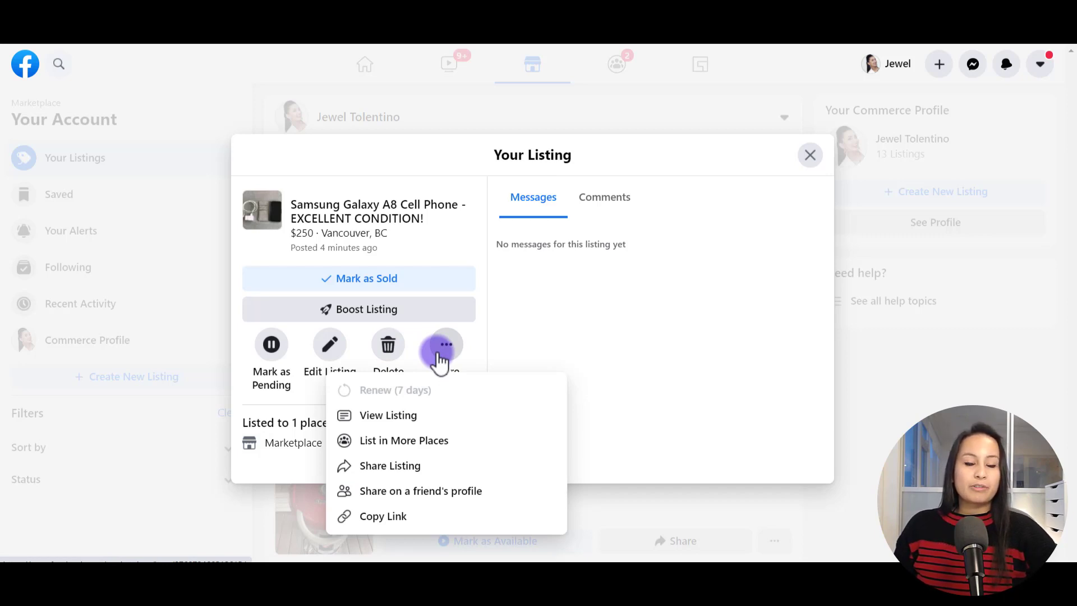
mouse_move(351, 480)
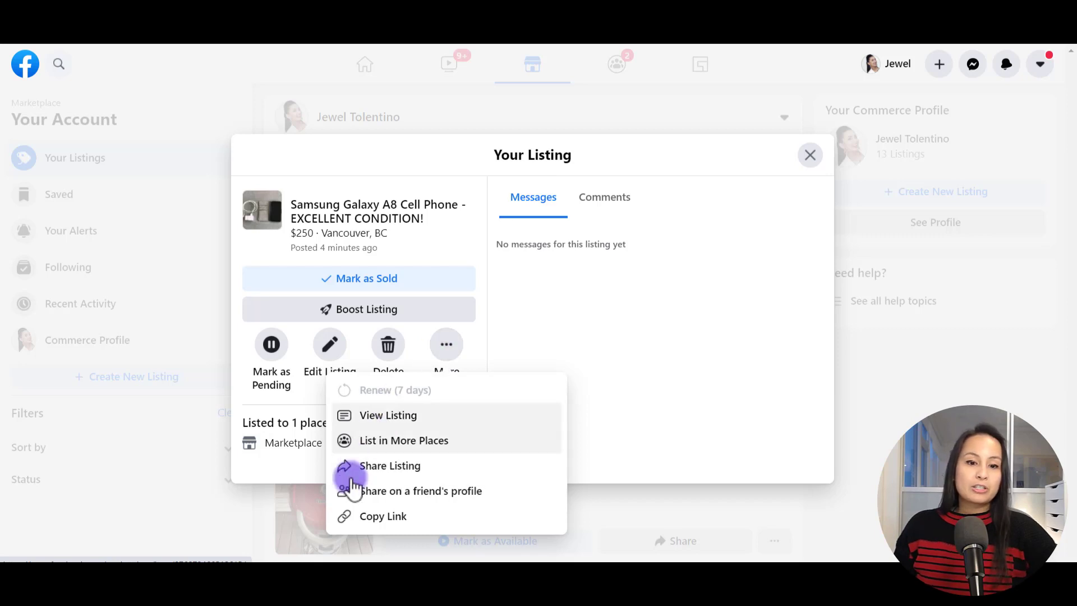
mouse_move(382, 516)
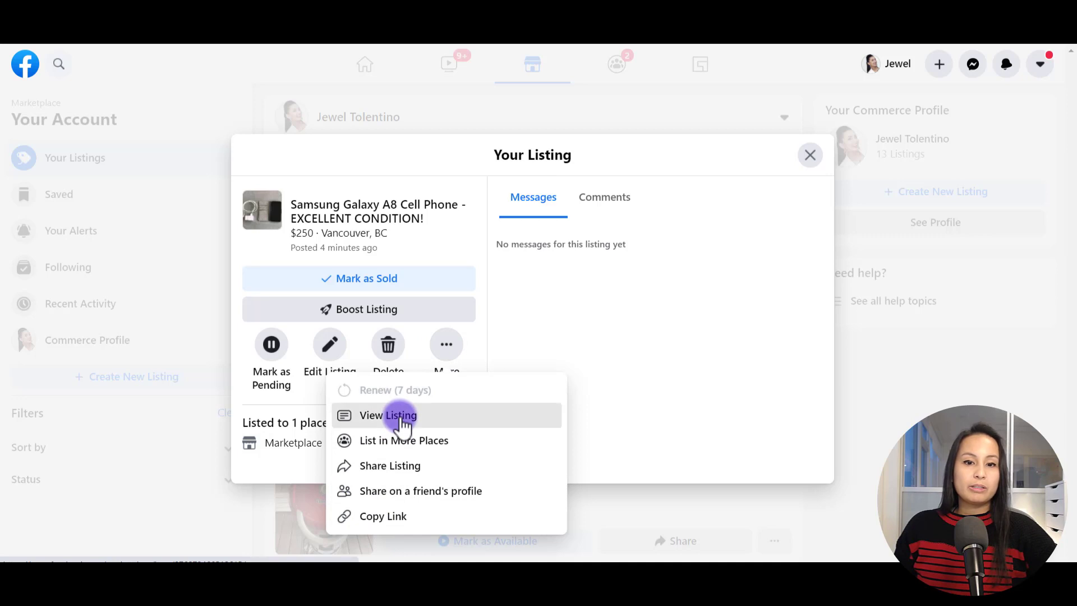
click(388, 415)
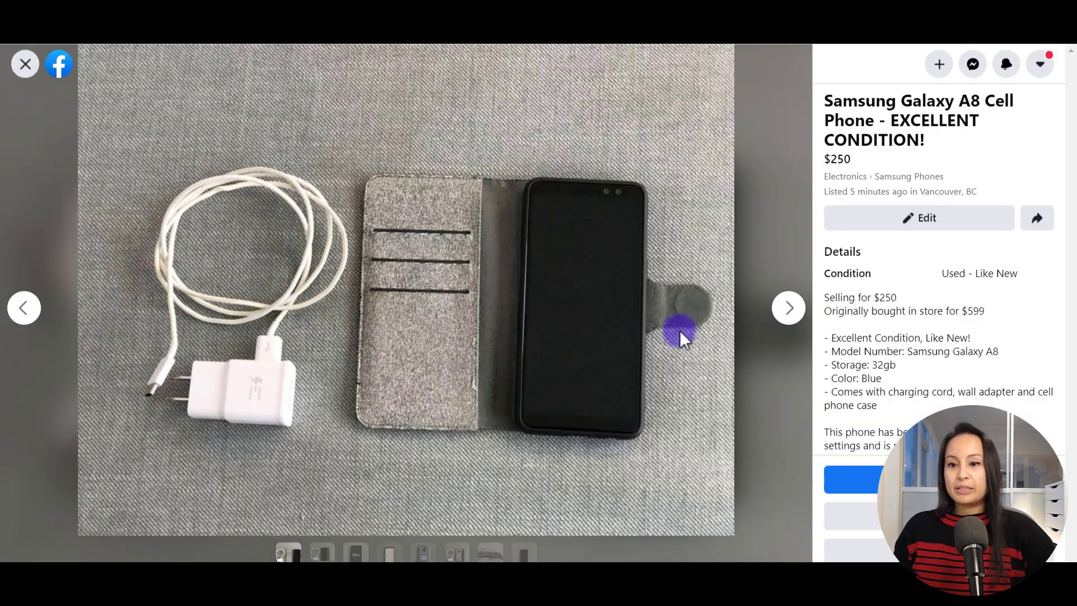
mouse_move(10, 165)
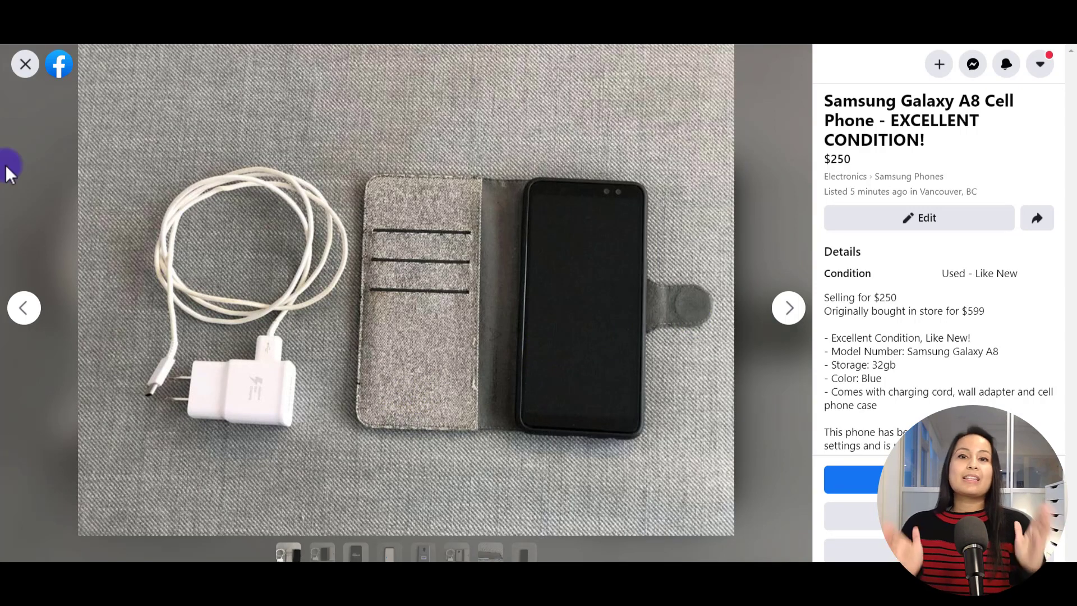